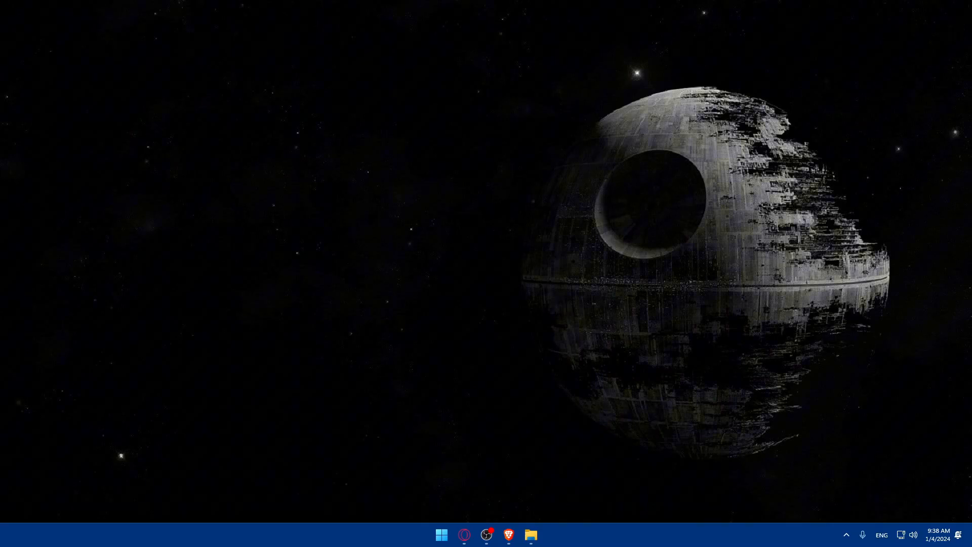
Launch the Brave browser from the taskbar to a fresh new tab.
click(509, 535)
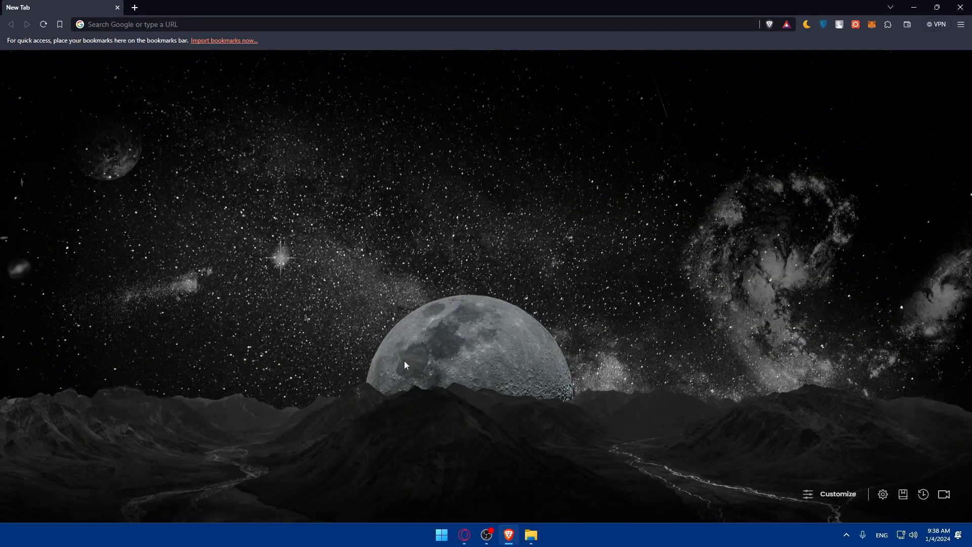
mouse_move(451, 329)
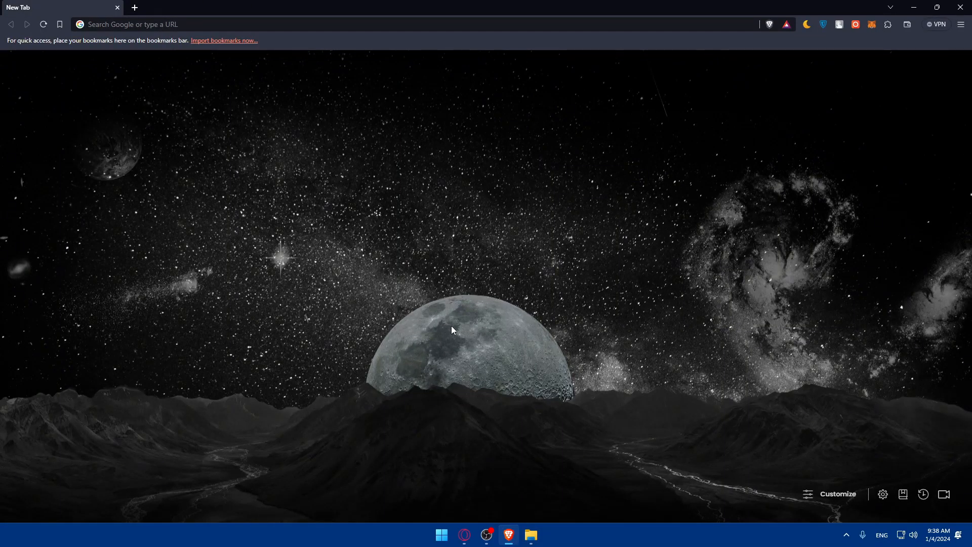
mouse_move(460, 258)
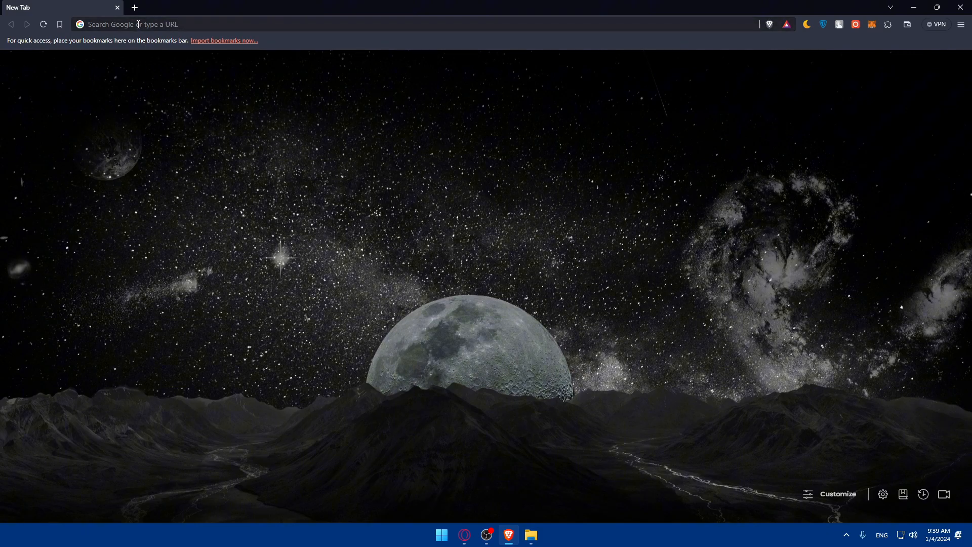
Go to zendrop.com and scroll through the landing page's dropshipping features.
text(zendrop.com)
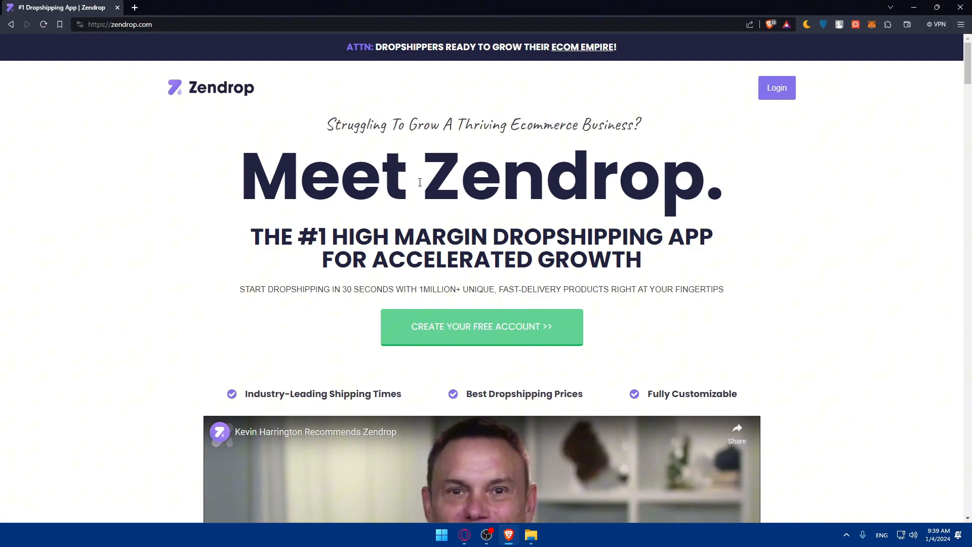
mouse_move(391, 156)
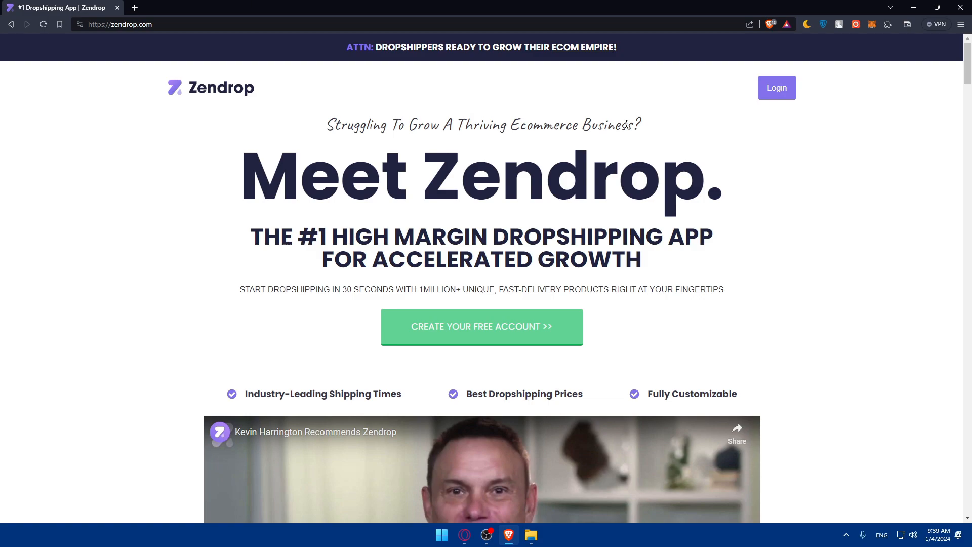
scroll(down, 3)
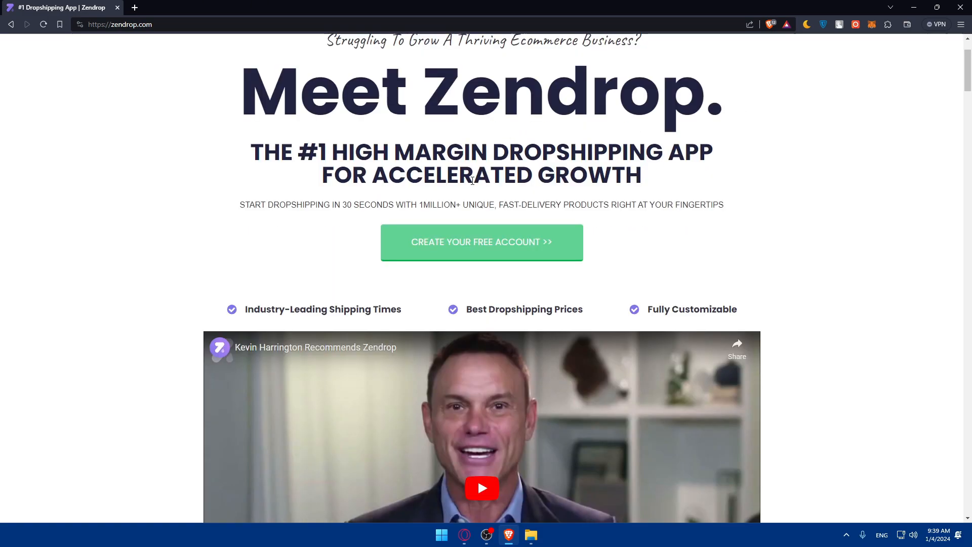
mouse_move(482, 242)
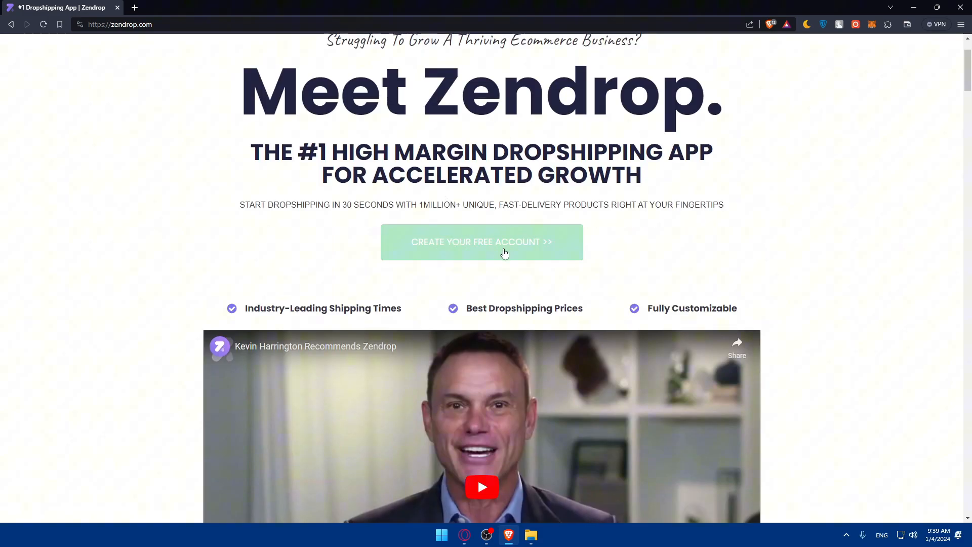
scroll(down, 3)
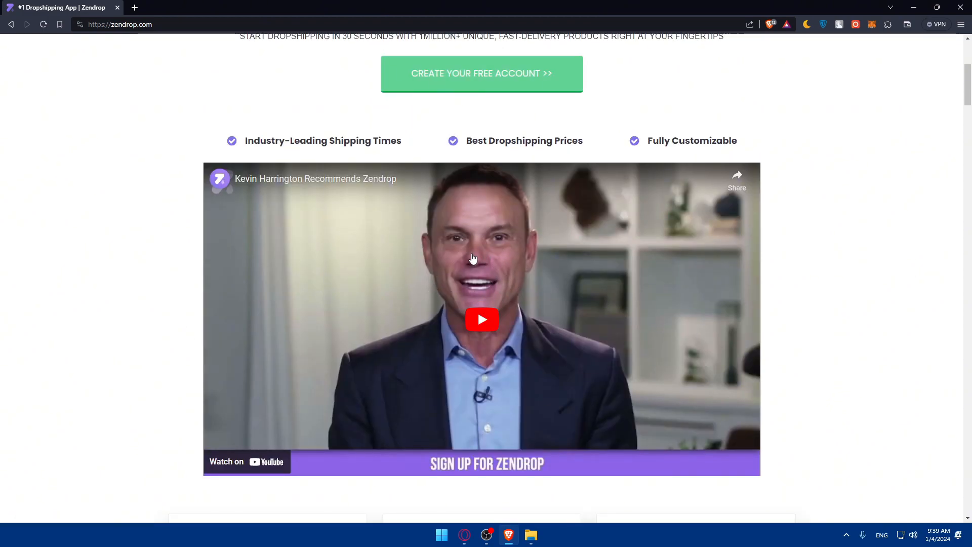
mouse_move(450, 261)
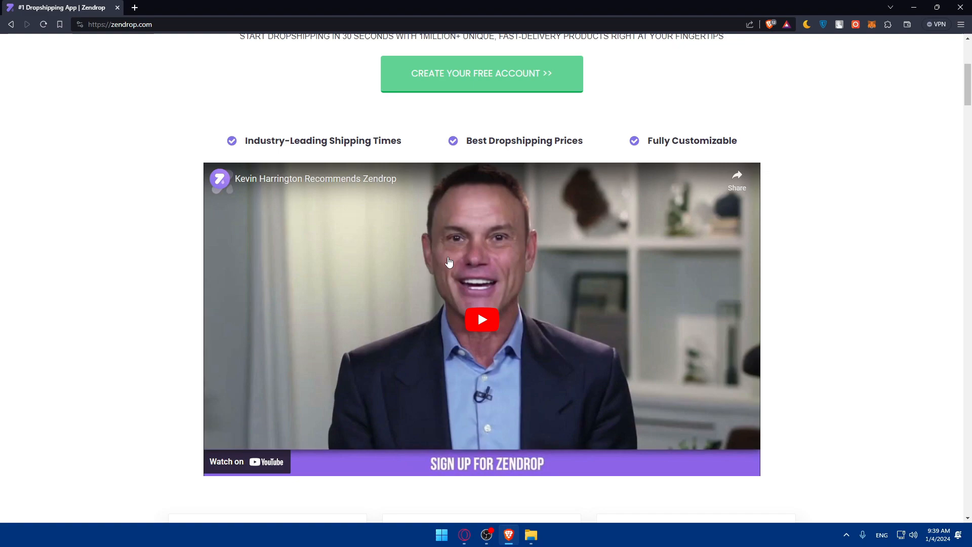
mouse_move(457, 282)
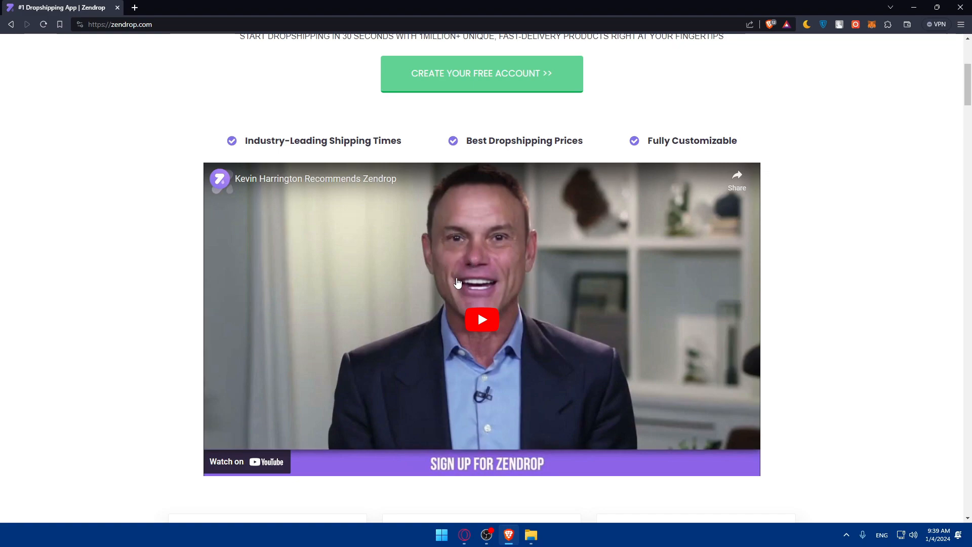
scroll(down, 3)
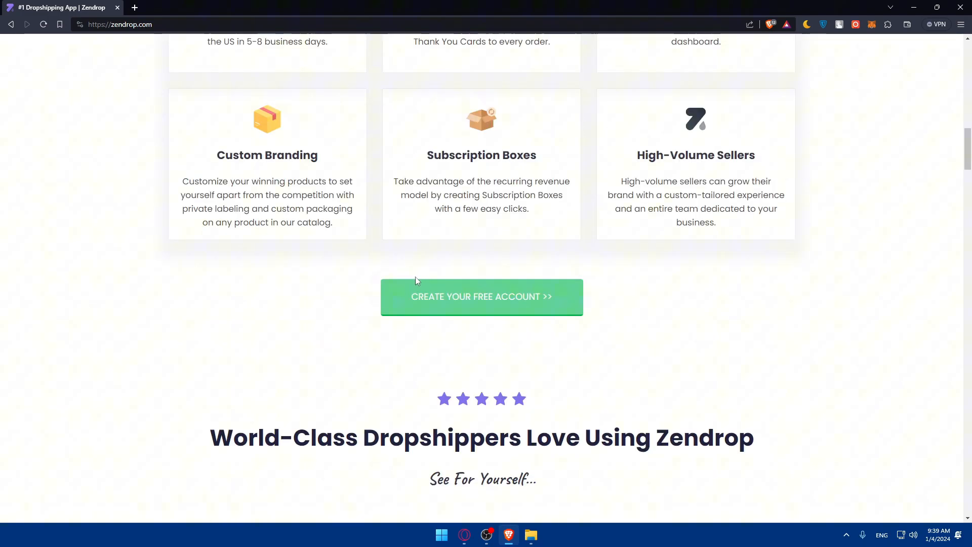
scroll(down, 3)
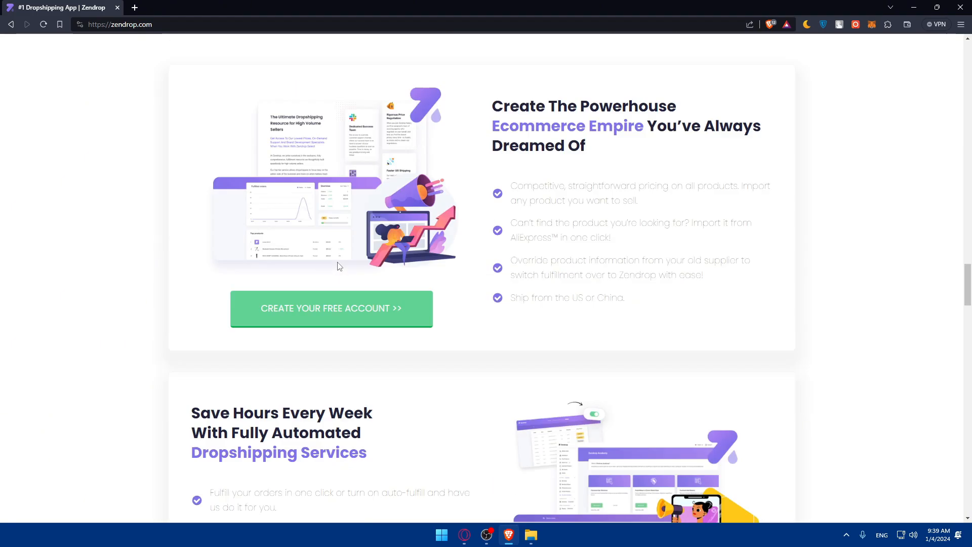
scroll(down, 3)
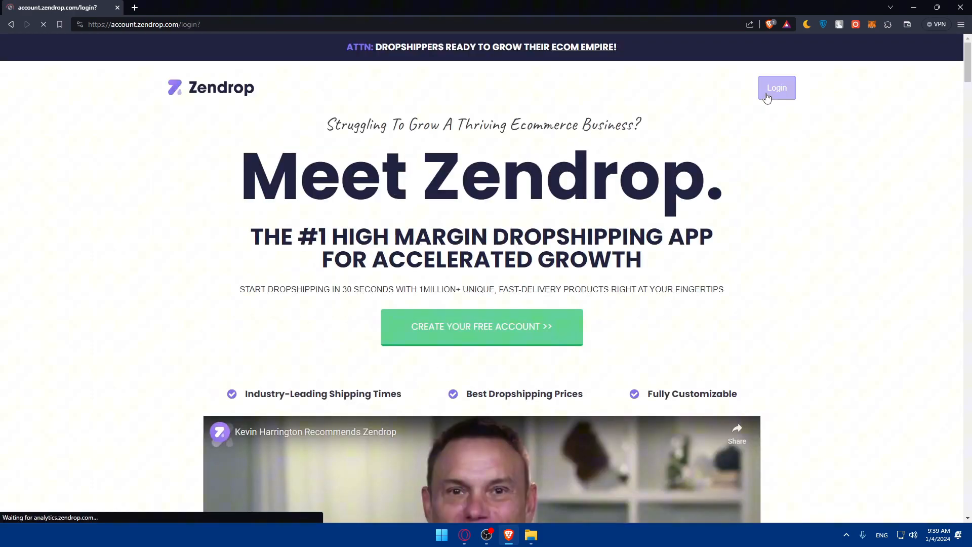
Sign in to Zendrop with Remember Me checked, reaching the dashboard.
click(777, 87)
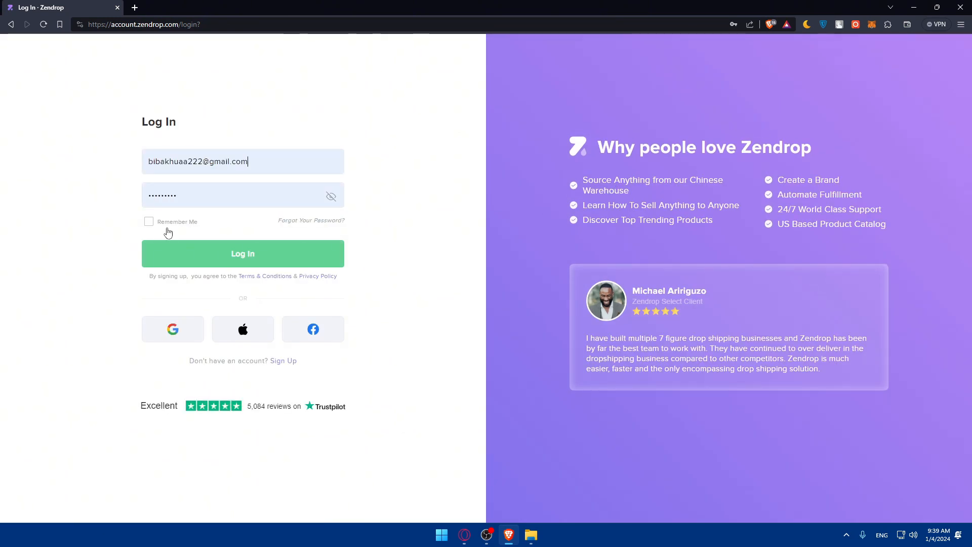
click(149, 222)
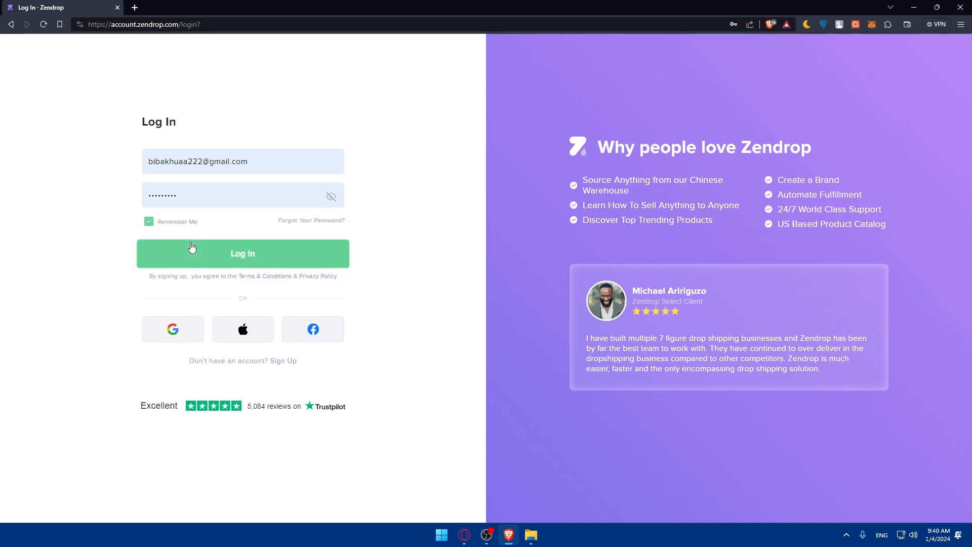
click(242, 253)
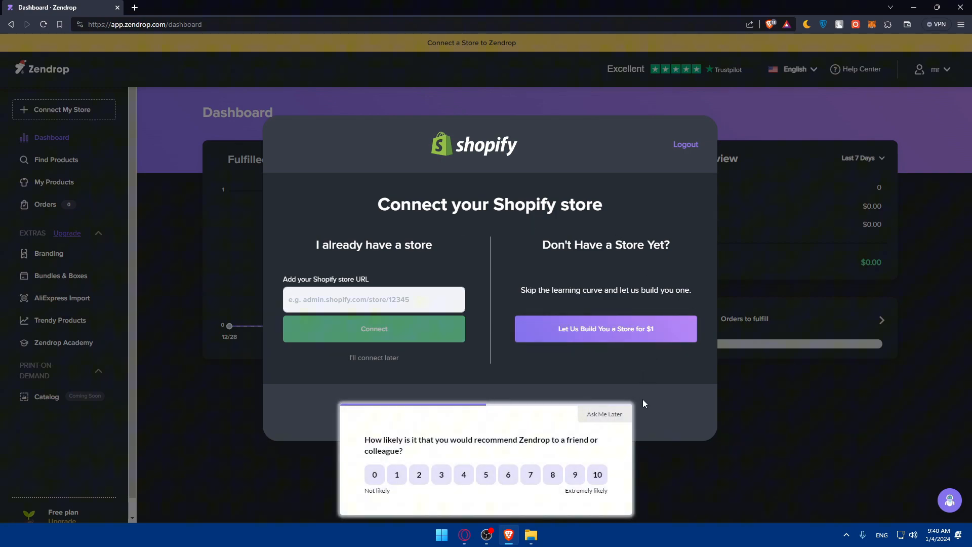
Dismiss the recommendation survey with Ask Me Later.
click(603, 413)
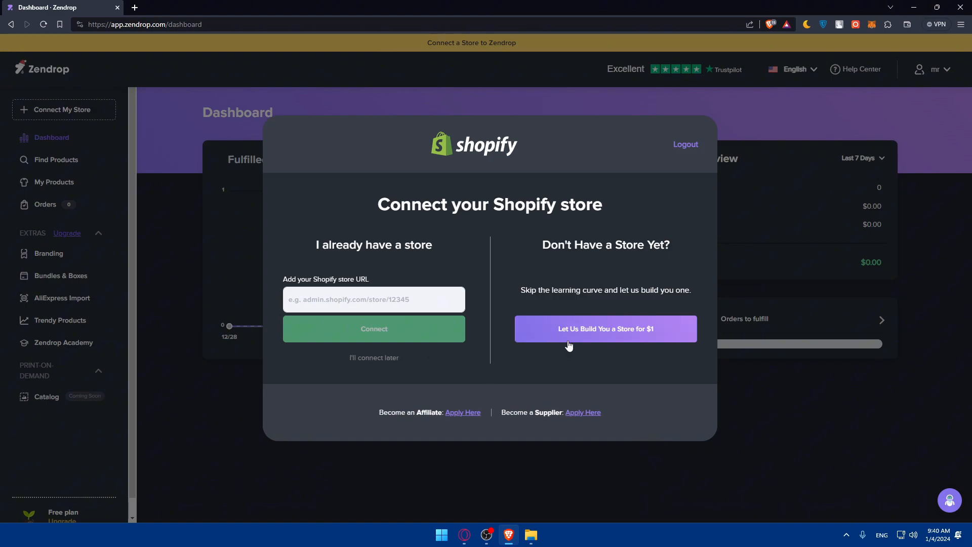
mouse_move(525, 315)
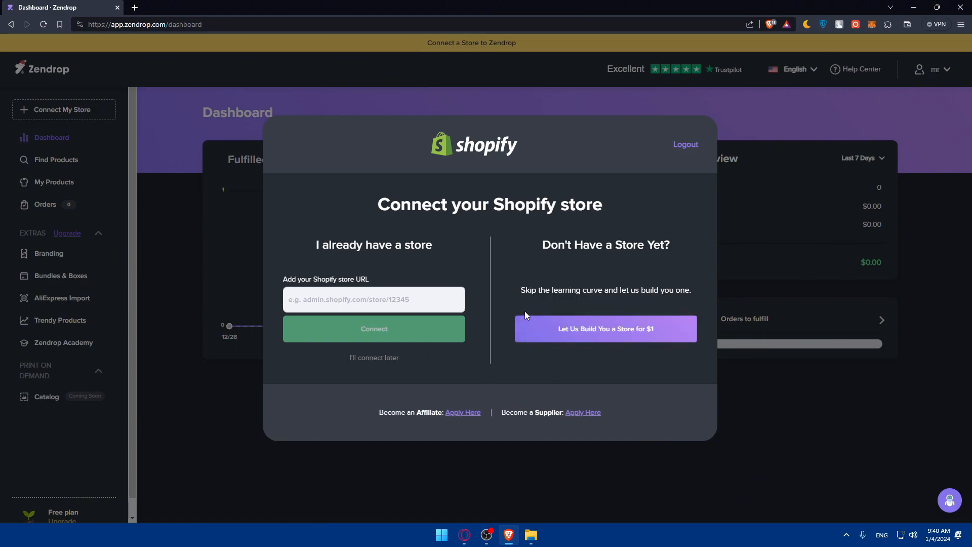
mouse_move(496, 244)
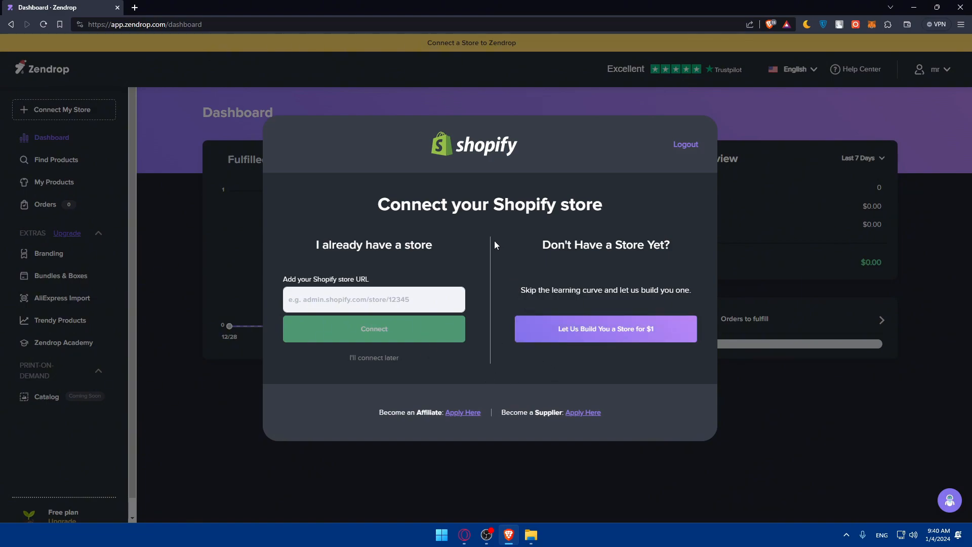
mouse_move(462, 195)
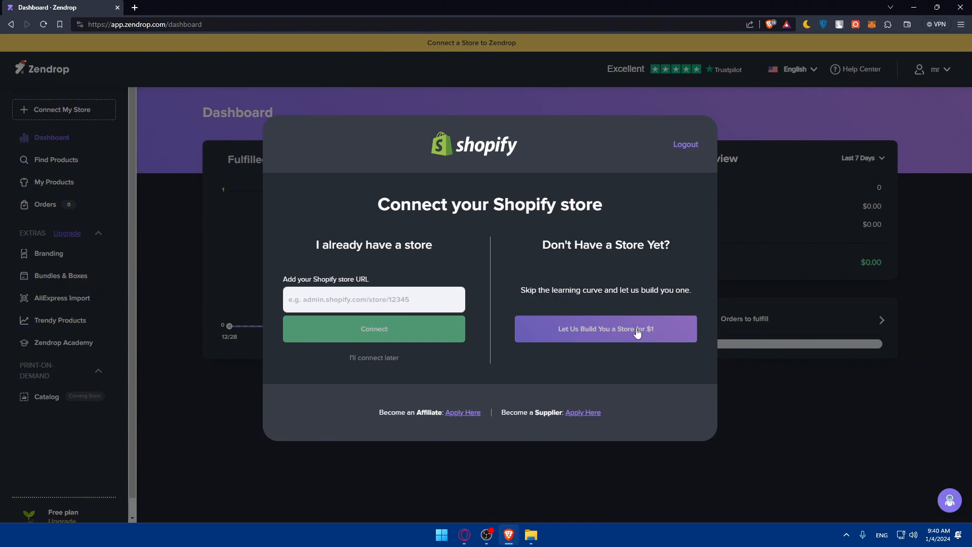
mouse_move(460, 327)
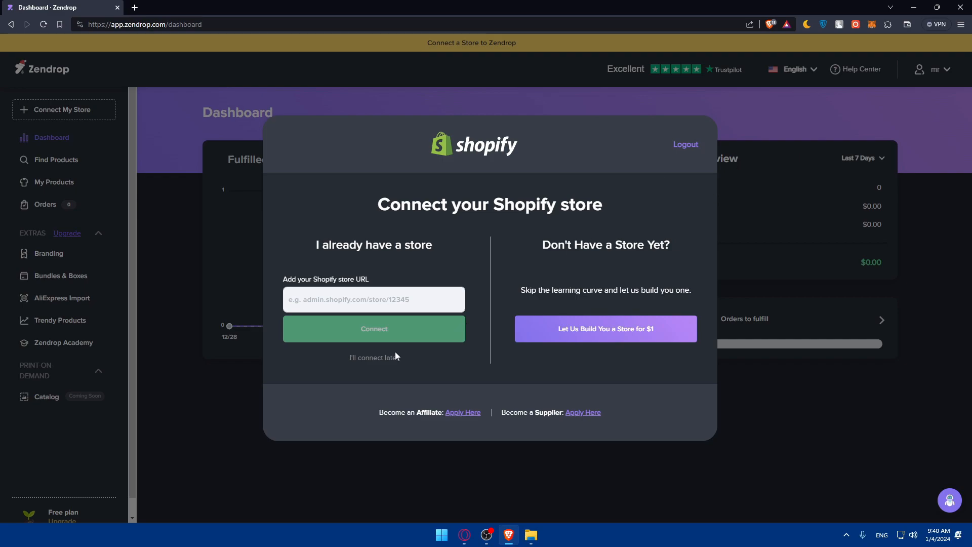
Skip connecting a Shopify store for now and view the plain dashboard with zero orders.
click(374, 357)
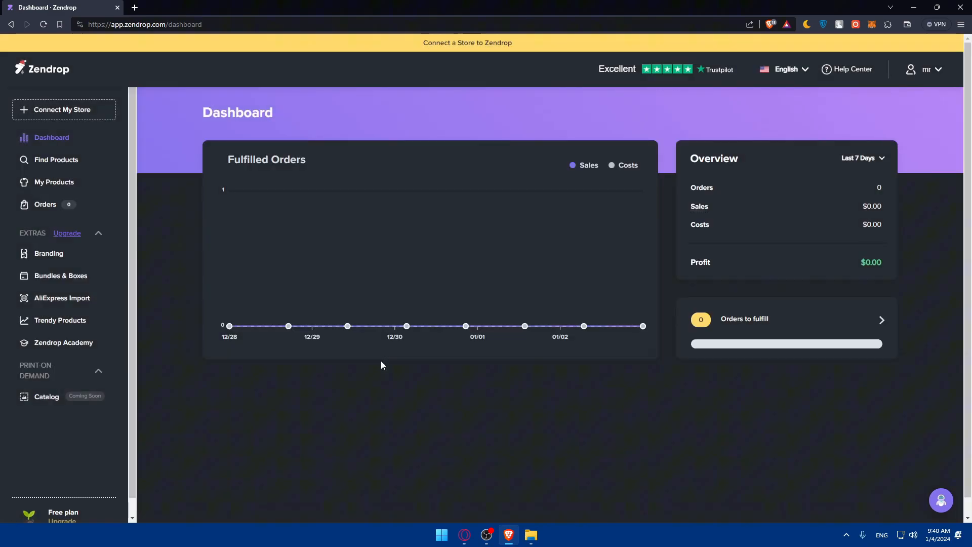
mouse_move(396, 396)
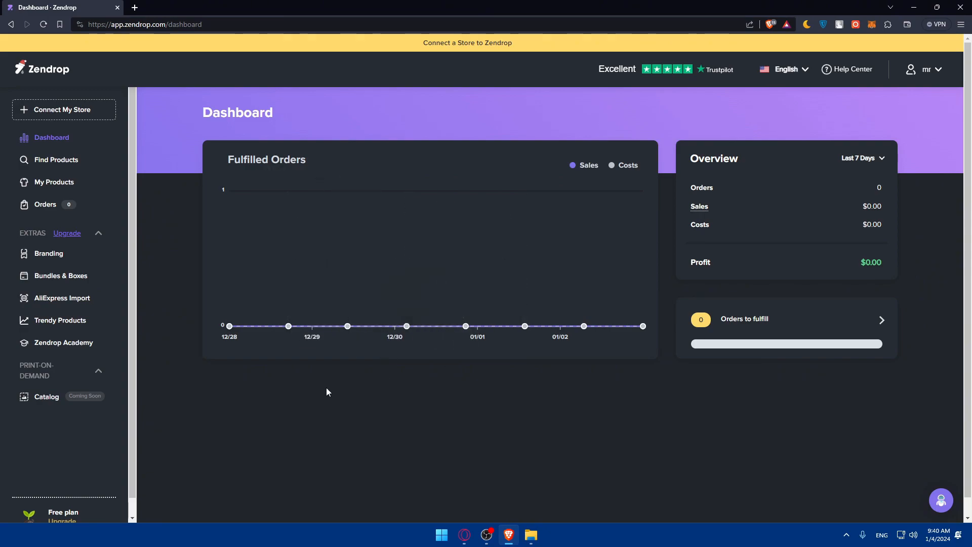
mouse_move(487, 135)
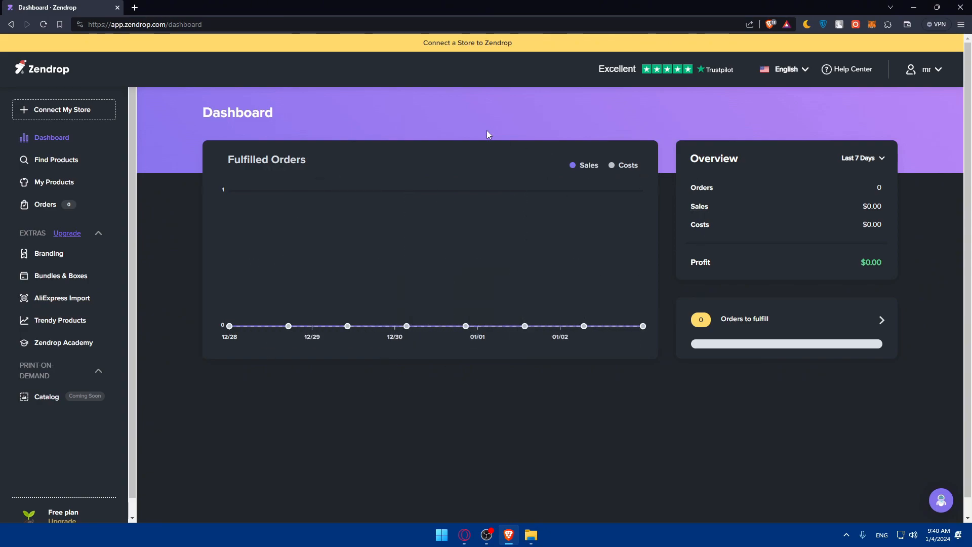
scroll(down, 3)
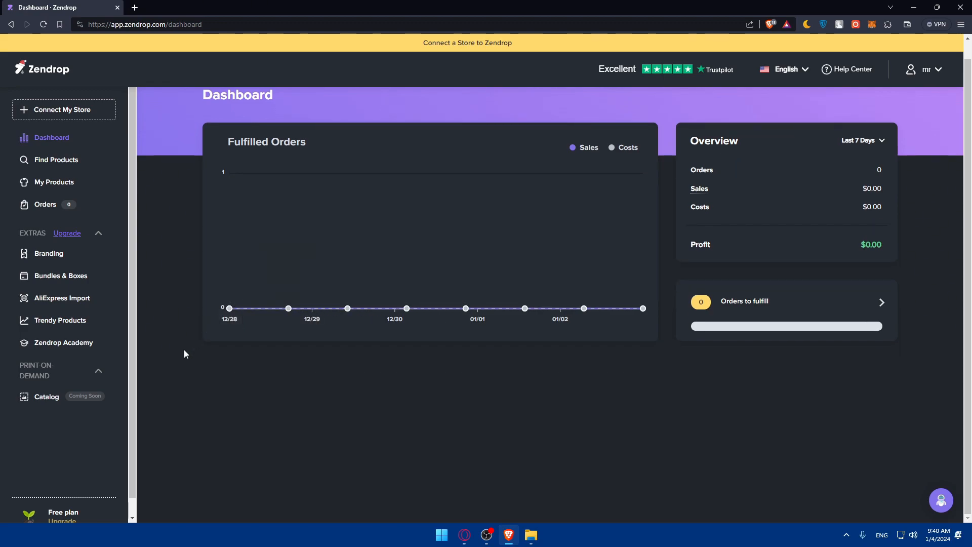
mouse_move(61, 275)
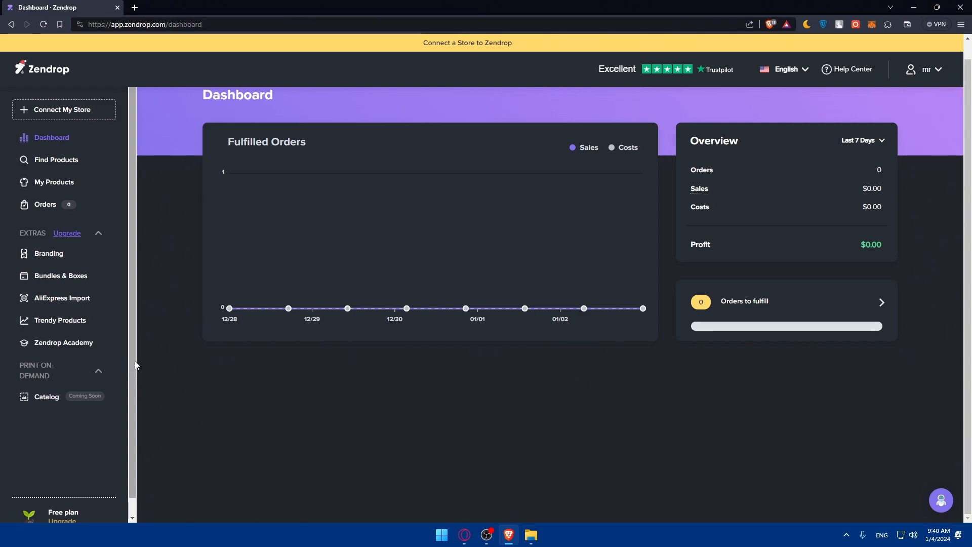
mouse_move(139, 361)
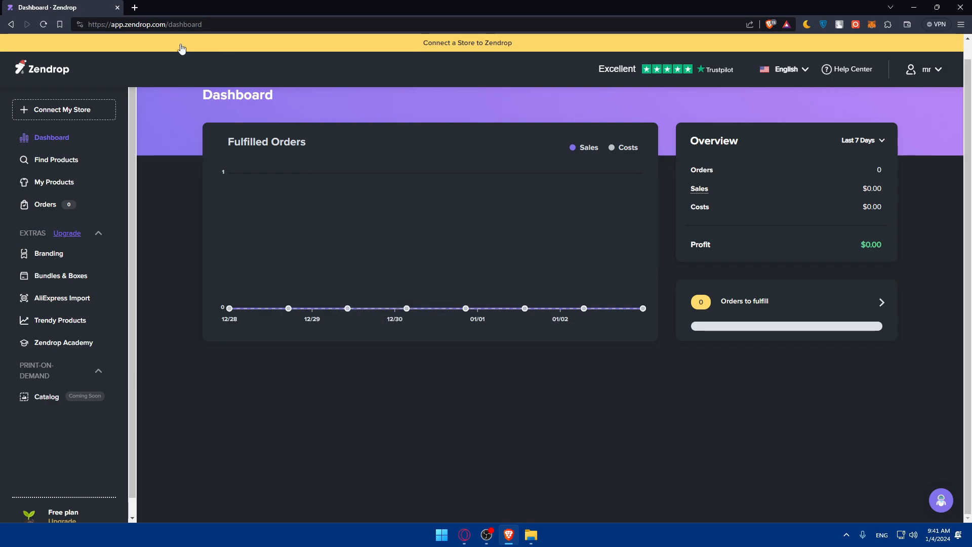
Open shopify.com in a new tab and reach the My Store admin Home with its setup guide.
click(134, 7)
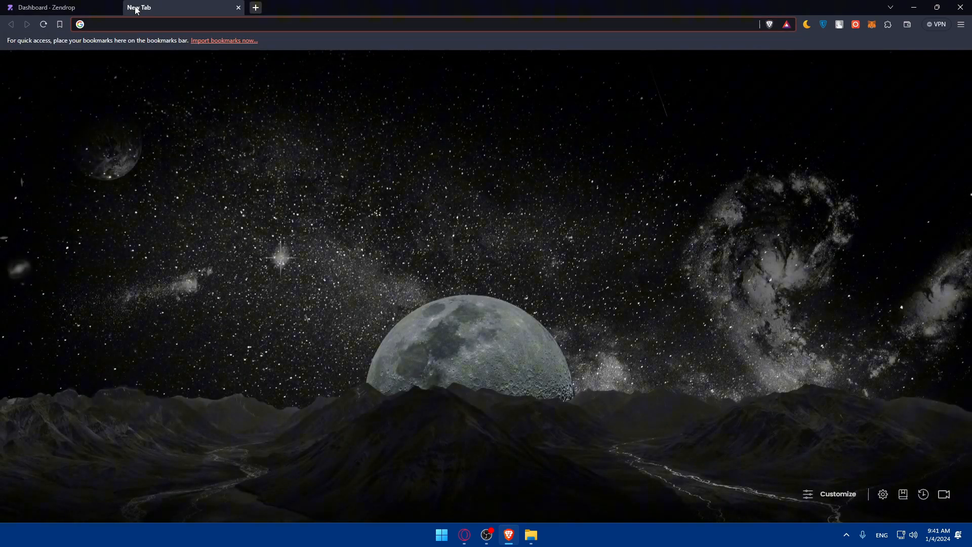
text(shopify.com)
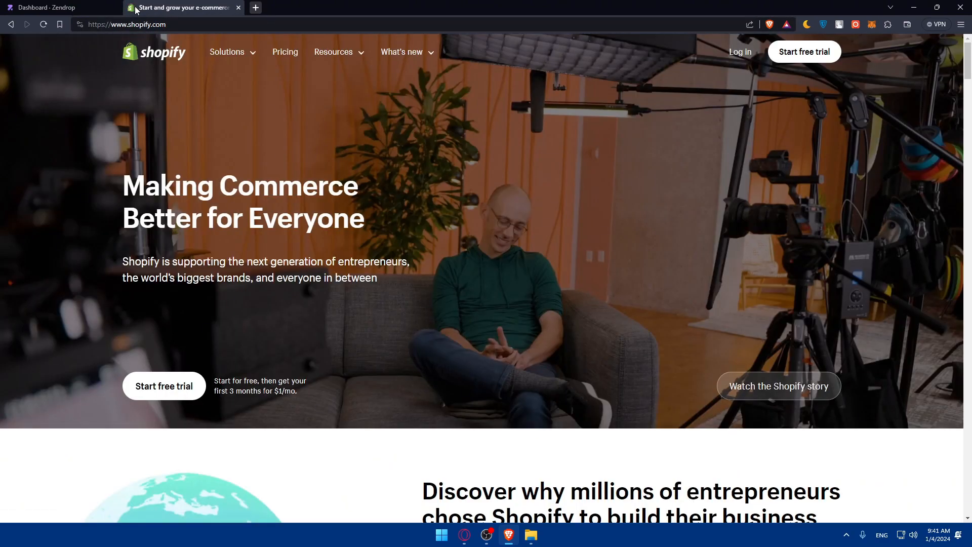
mouse_move(739, 51)
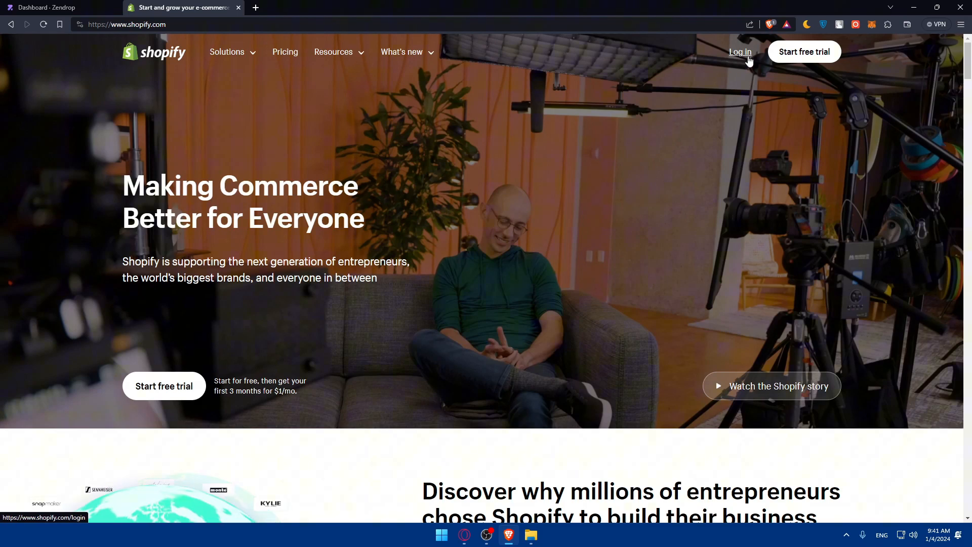
mouse_move(679, 120)
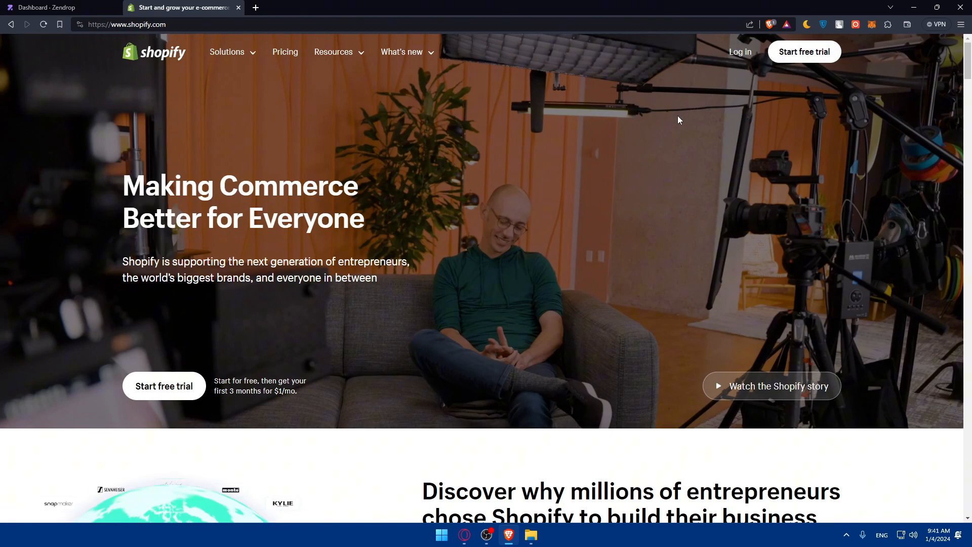
scroll(down, 3)
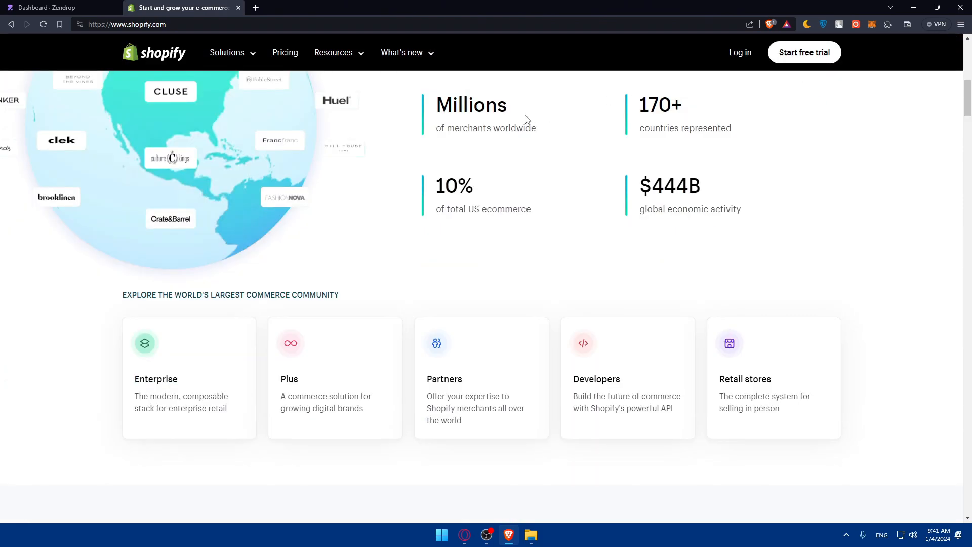
scroll(down, 3)
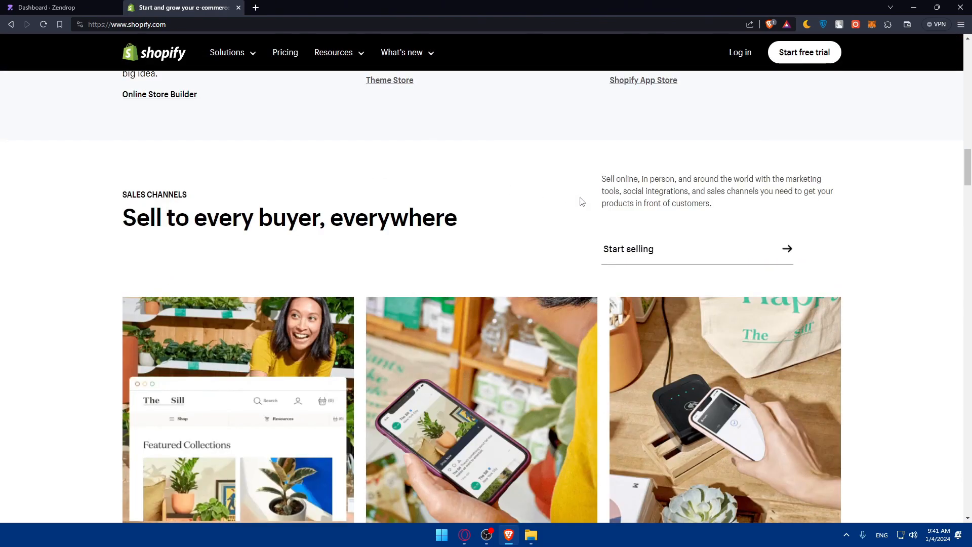
scroll(down, 3)
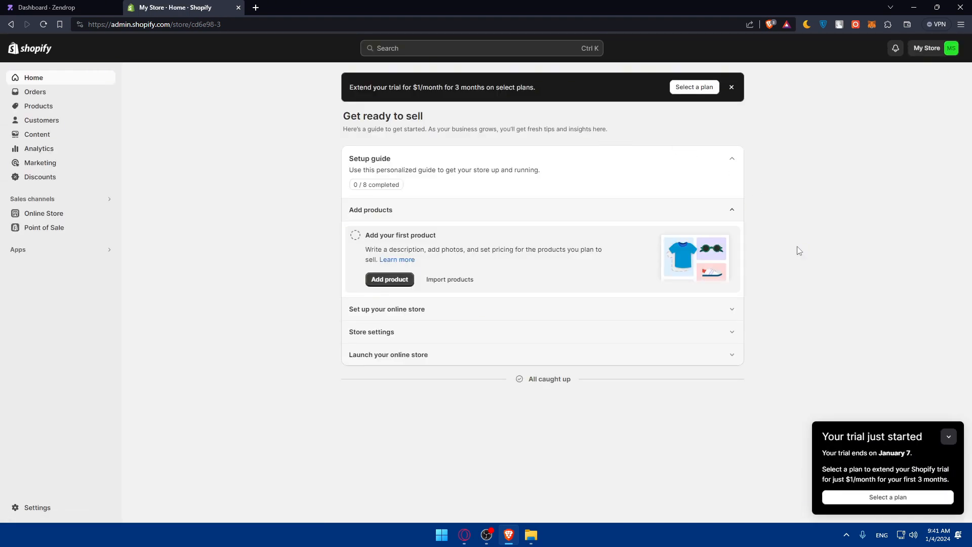
Collapse the 'Your trial just started' notice on the Shopify admin home.
click(948, 436)
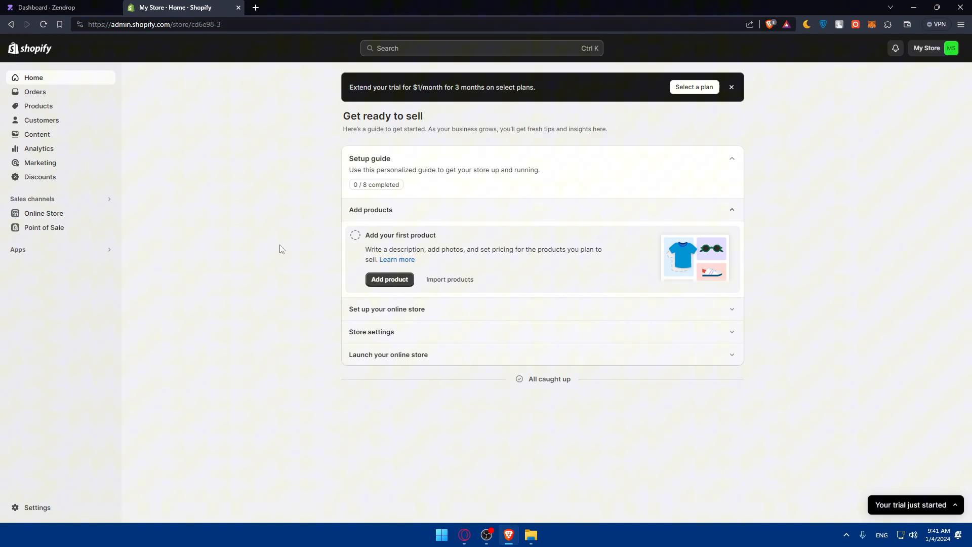
mouse_move(185, 161)
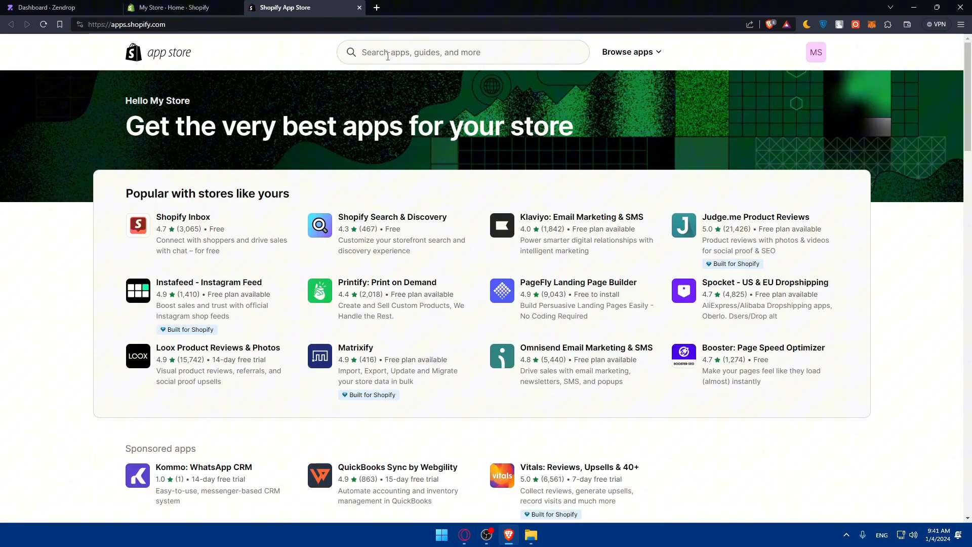
Search the App Store for 'zendrop' and start installing Zendrop - Dropshipping & POD.
text(zendrop)
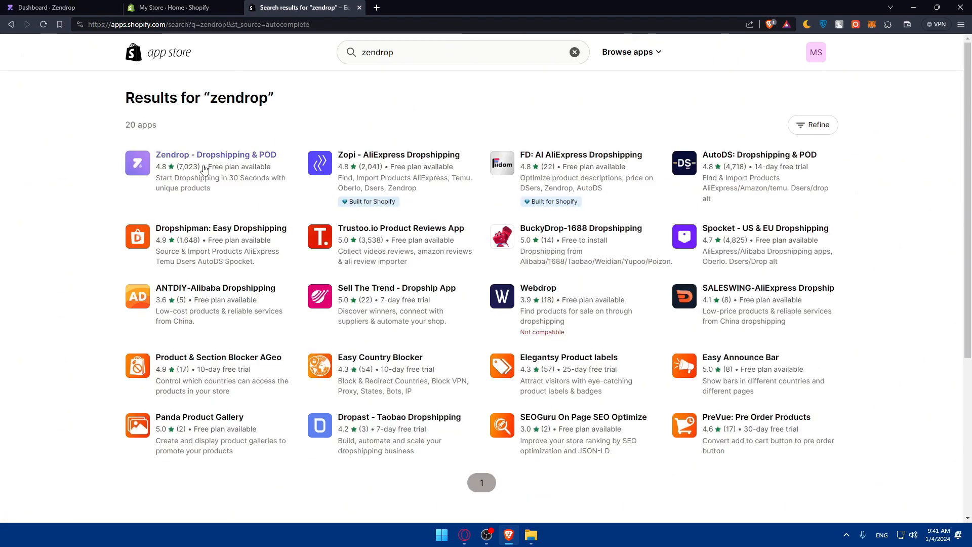
click(214, 154)
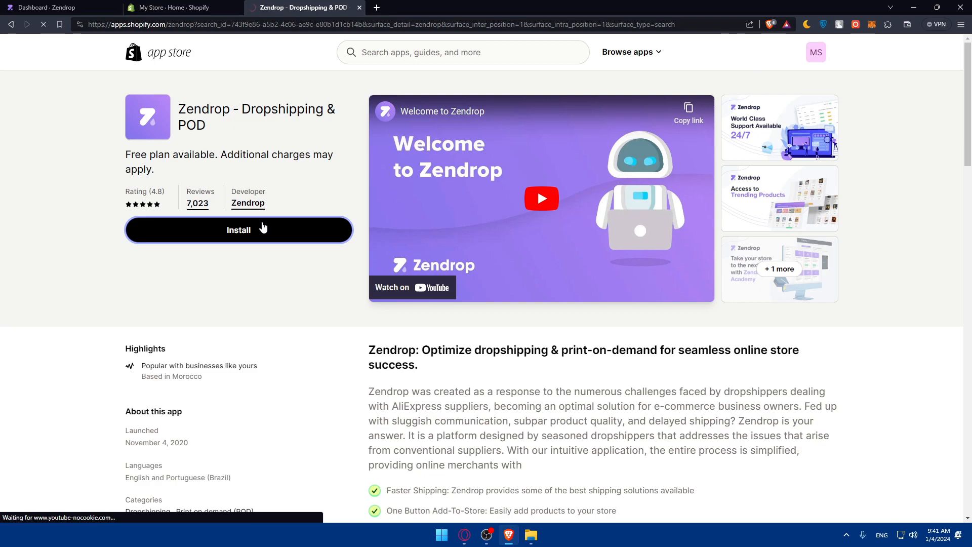
click(239, 230)
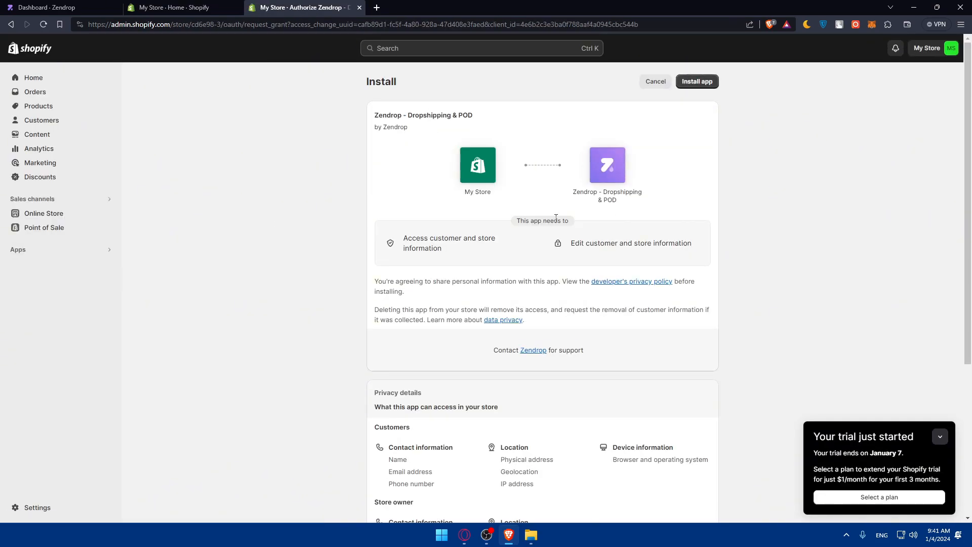
mouse_move(510, 79)
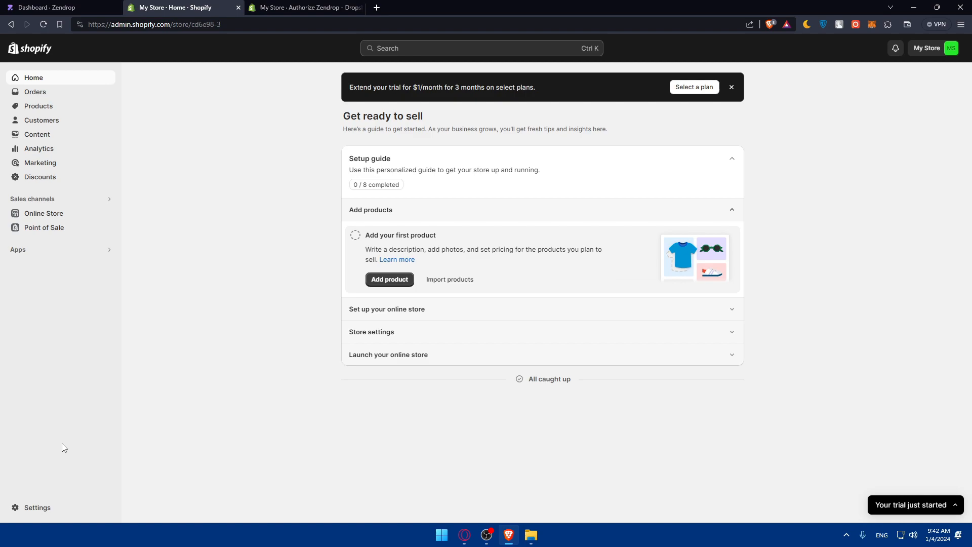
Open Settings > Domains and view the cd6e98-3.myshopify.com primary domain details.
click(36, 508)
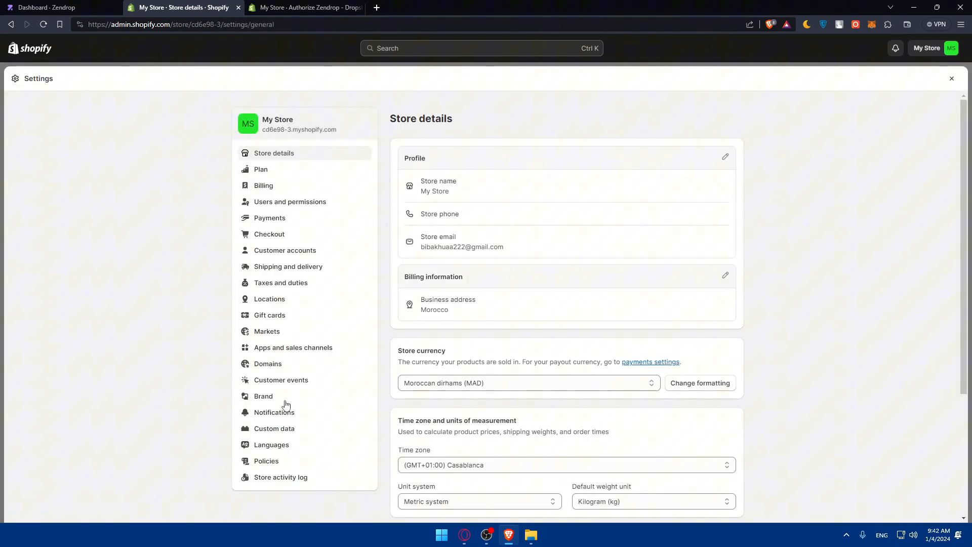
mouse_move(312, 155)
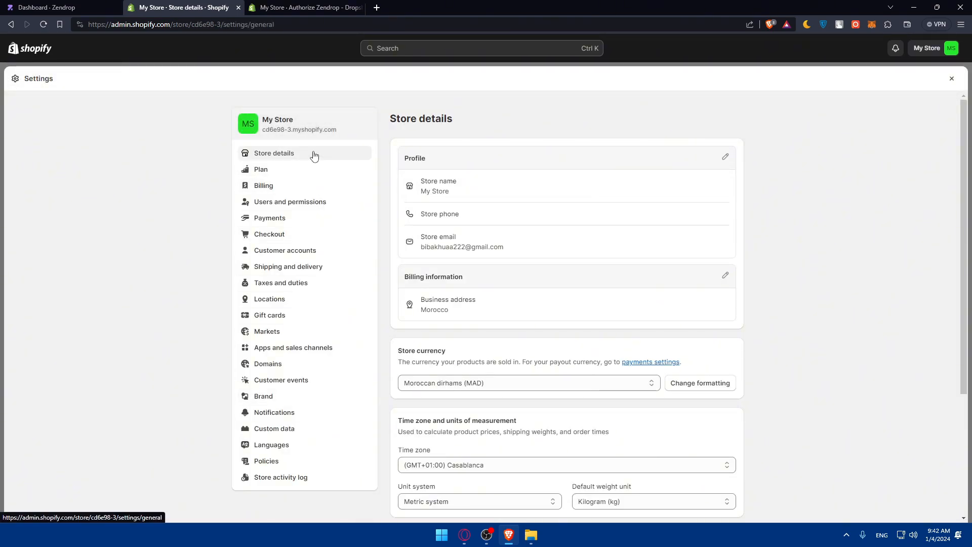
click(267, 363)
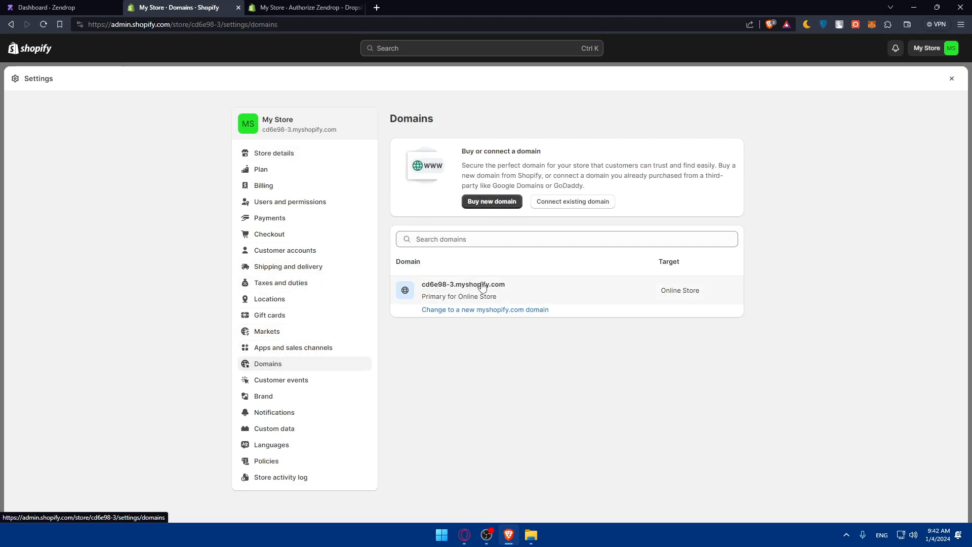
click(462, 284)
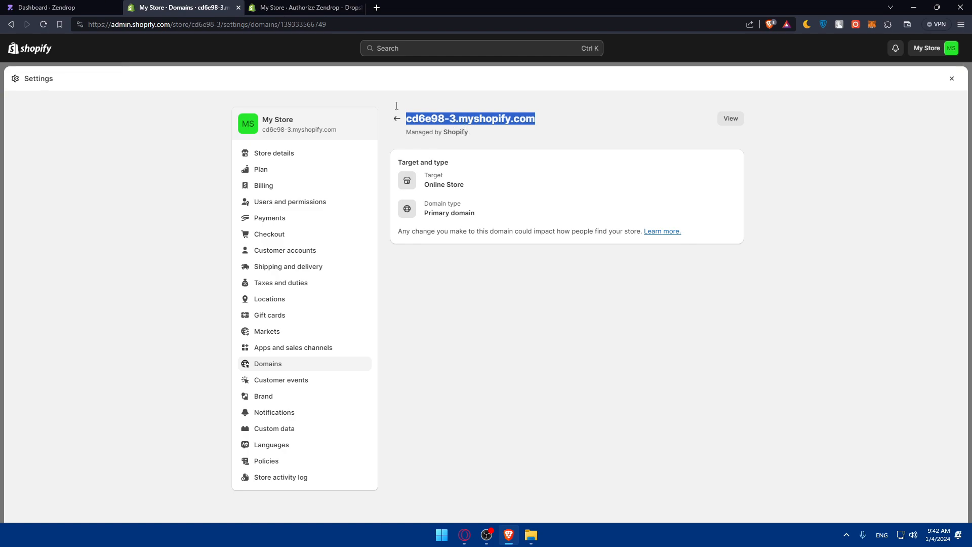
Connect the store cd6e98-3.myshopify.com from the Zendrop dashboard, reaching Shopify's install page.
click(59, 7)
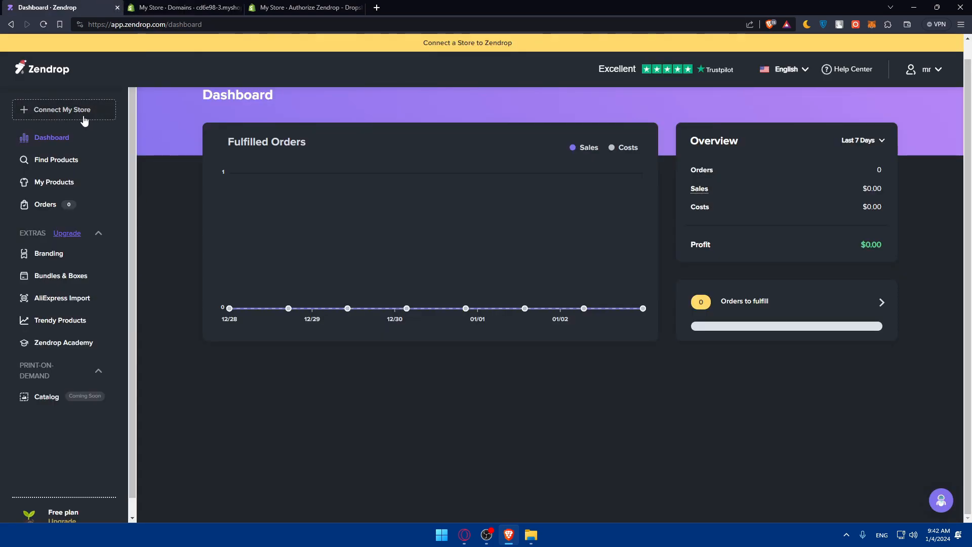
click(62, 109)
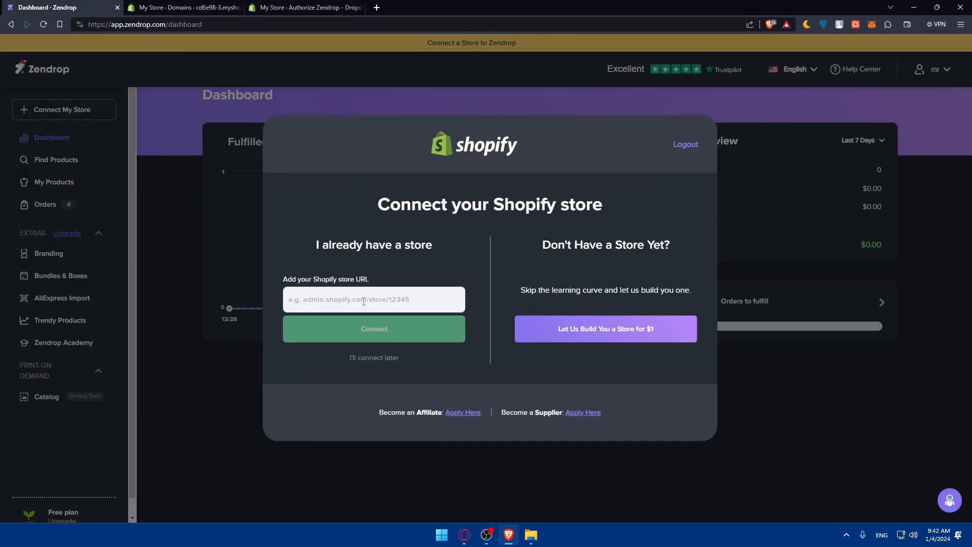
text(cd6e98-3.myshopify.com)
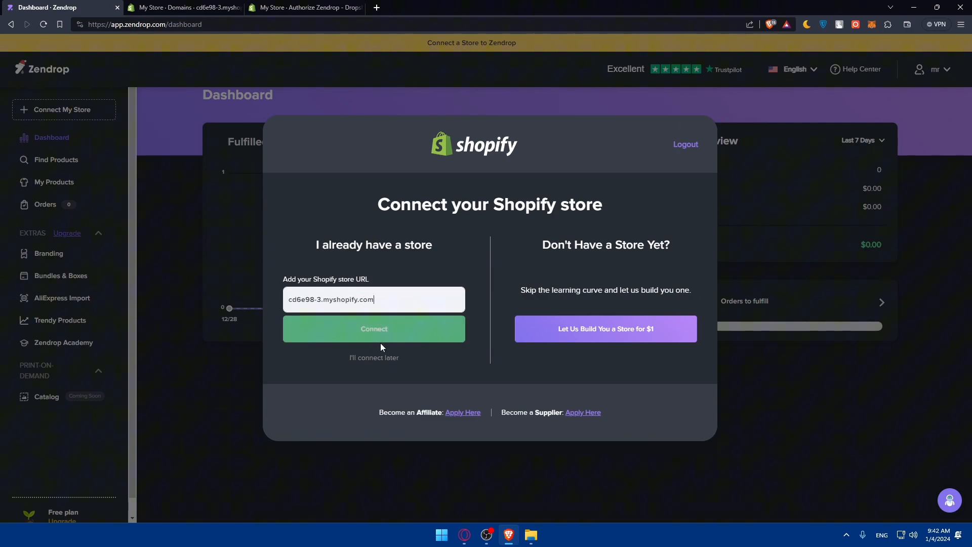
click(374, 328)
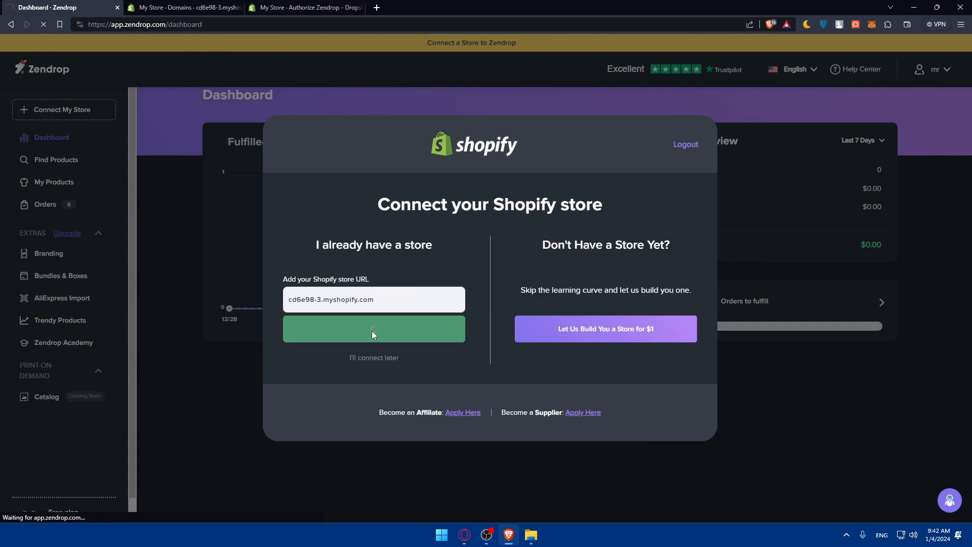
click(373, 328)
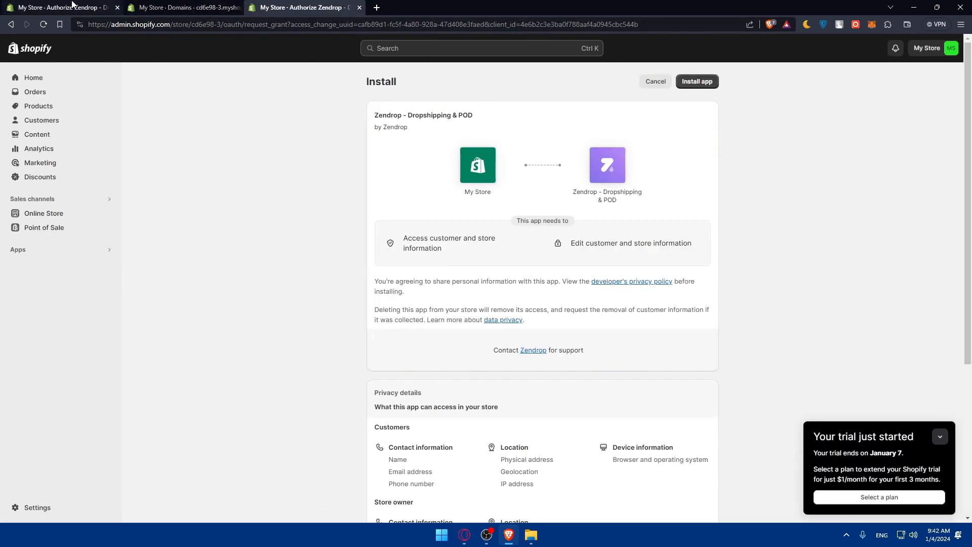
Approve installing the Zendrop - Dropshipping & POD app on My Store from Shopify's install page.
click(695, 81)
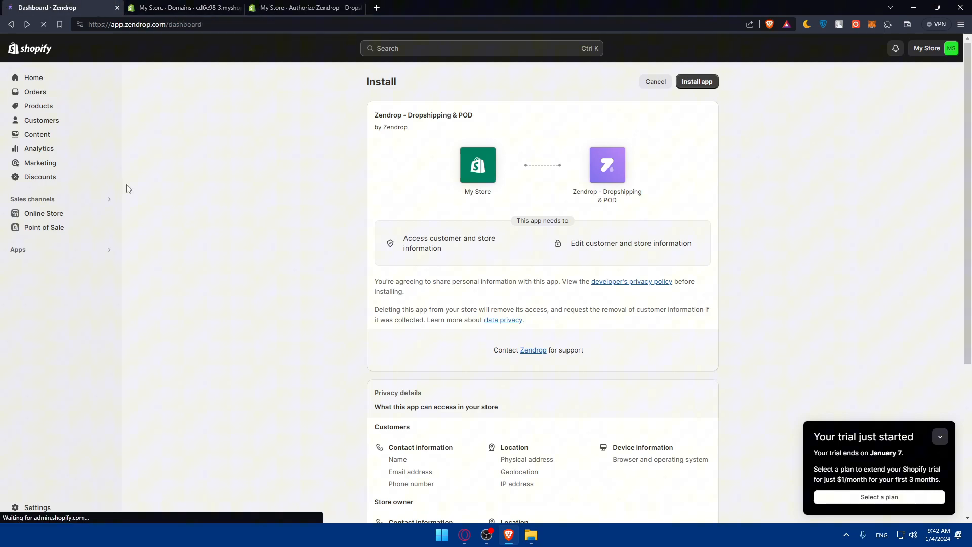
click(697, 81)
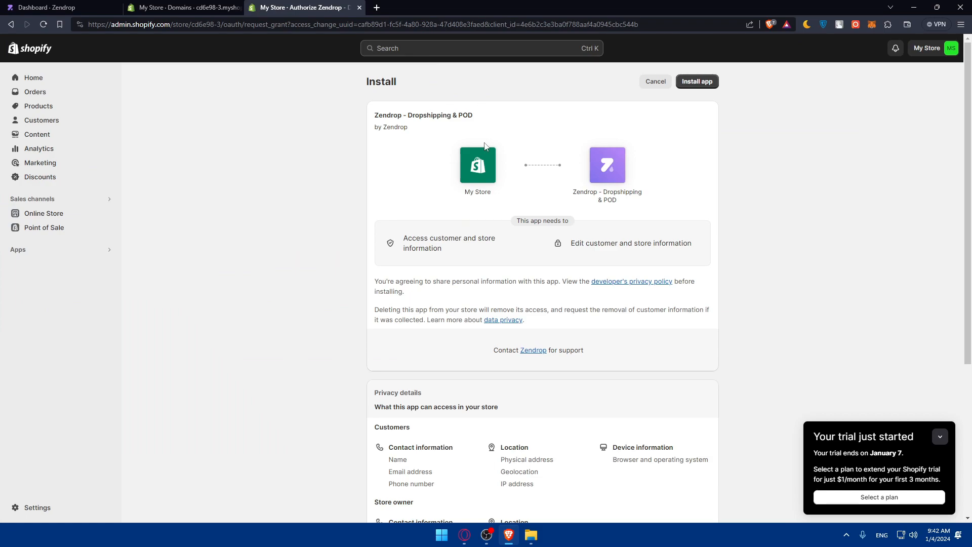
mouse_move(628, 162)
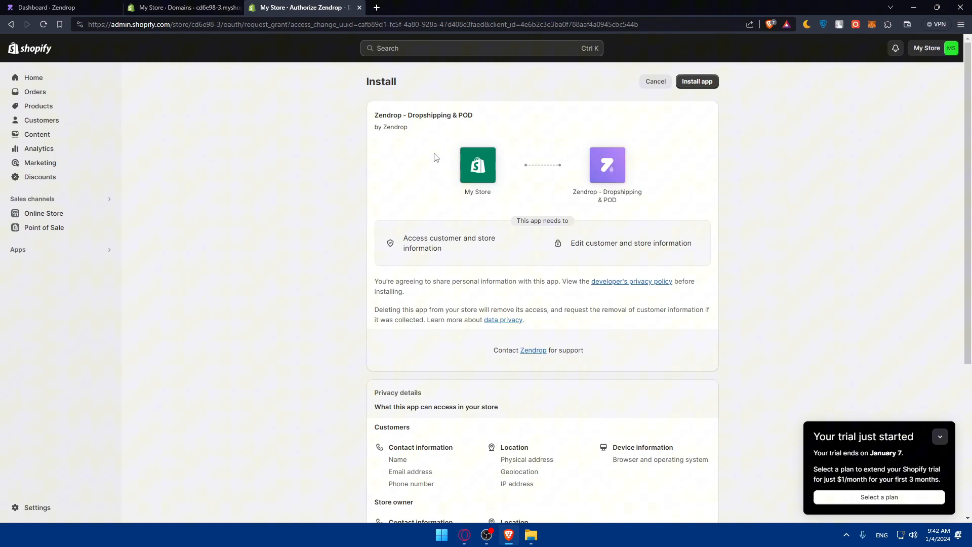
drag(403, 238, 441, 248)
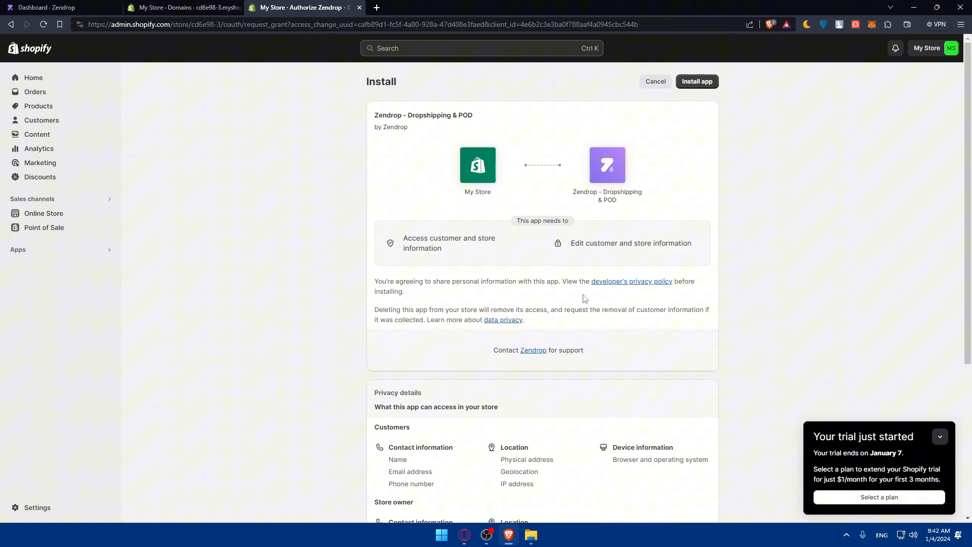
mouse_move(508, 323)
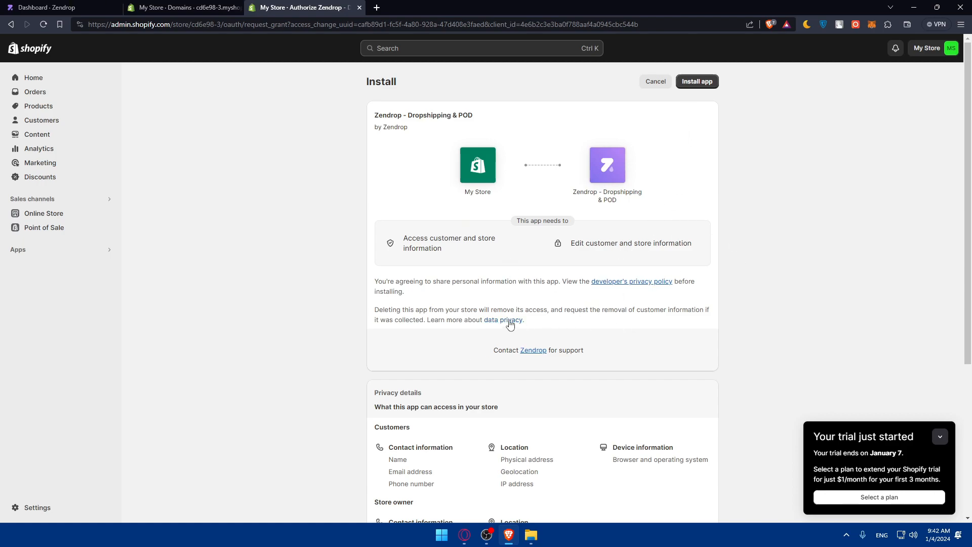
mouse_move(679, 112)
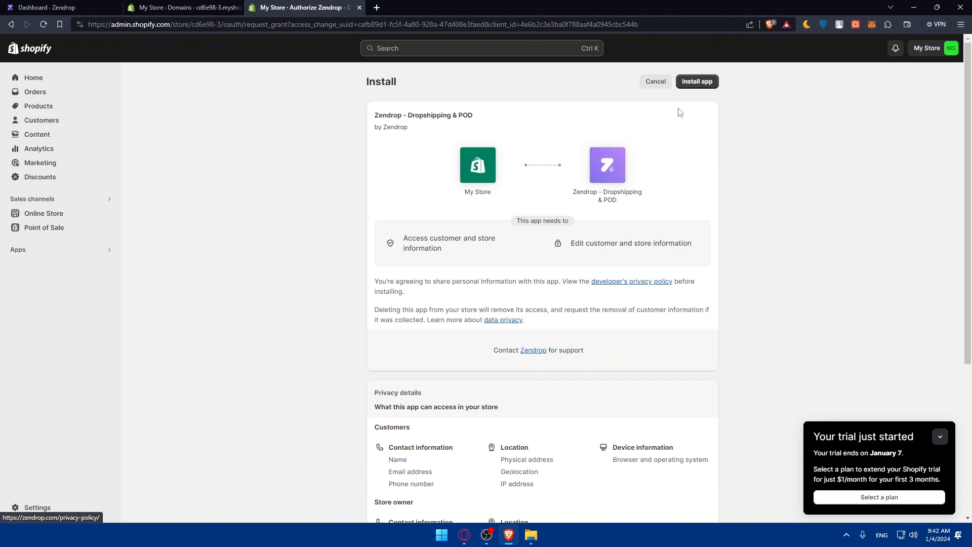
click(697, 81)
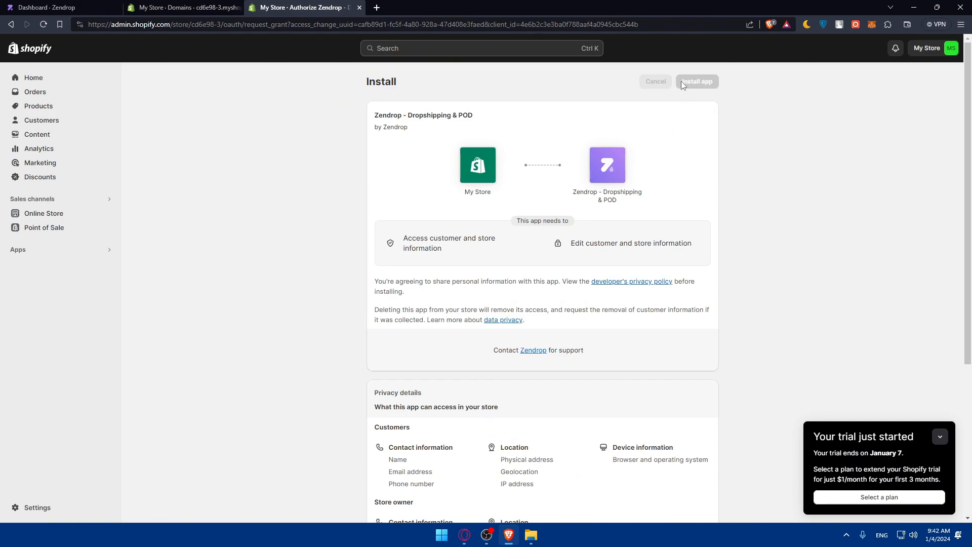
click(697, 81)
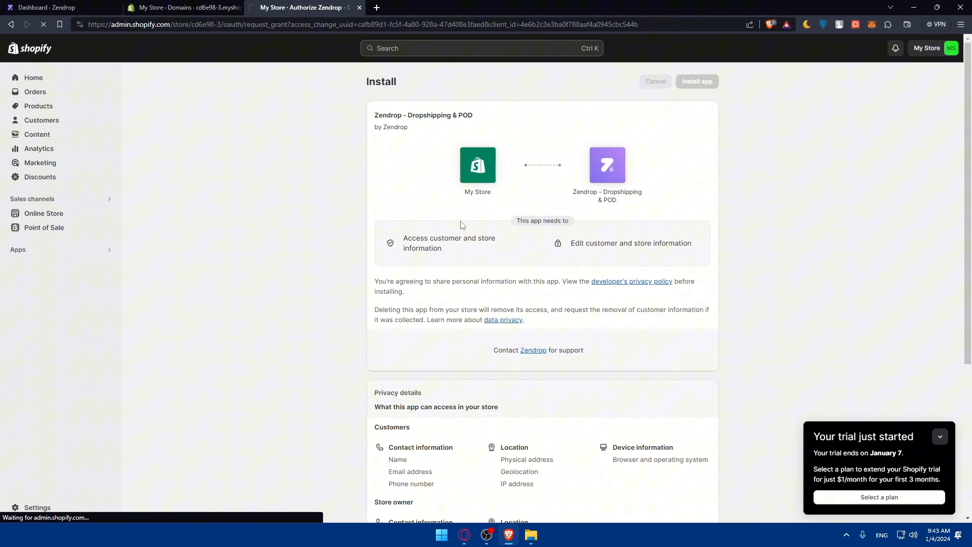
mouse_move(504, 234)
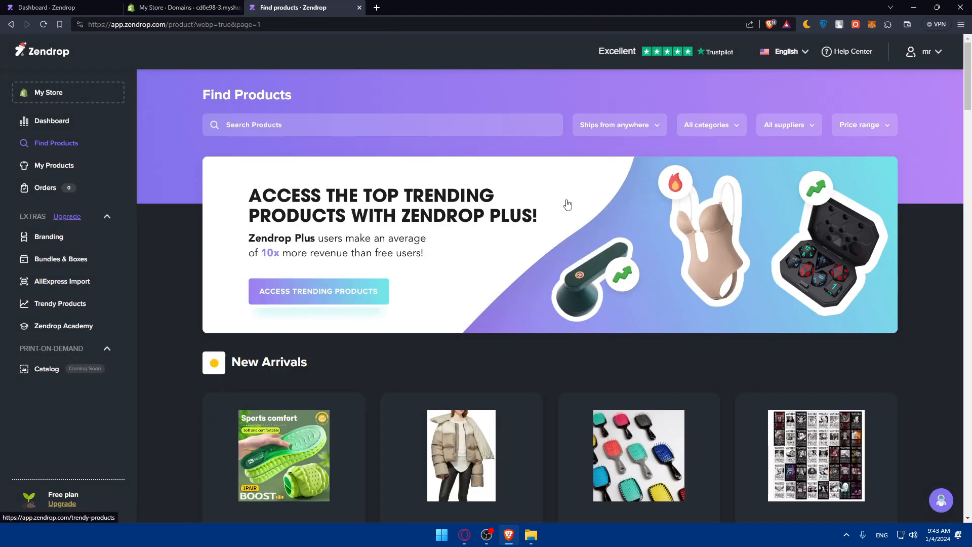
mouse_move(399, 186)
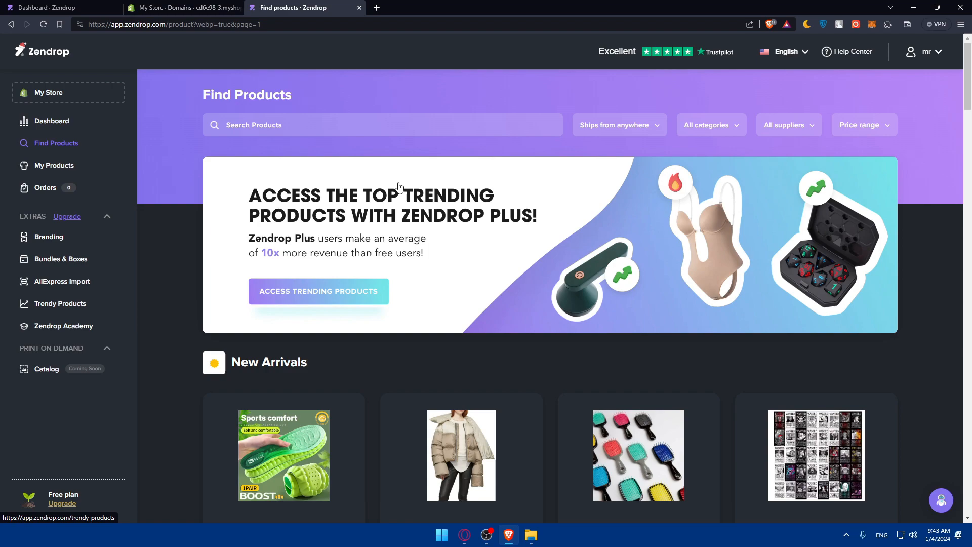
Close the extra My Store home and Find Products pages and return to the Zendrop dashboard.
click(374, 124)
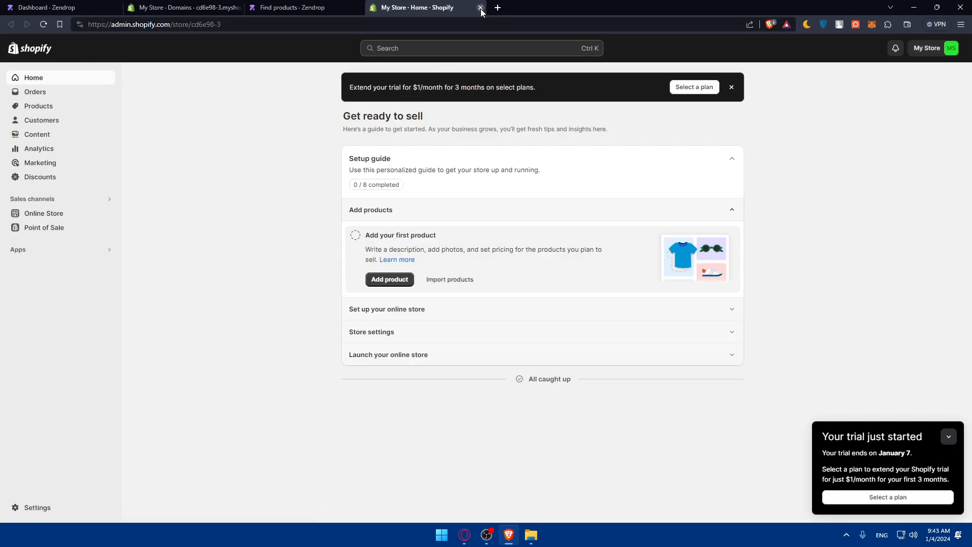
click(481, 7)
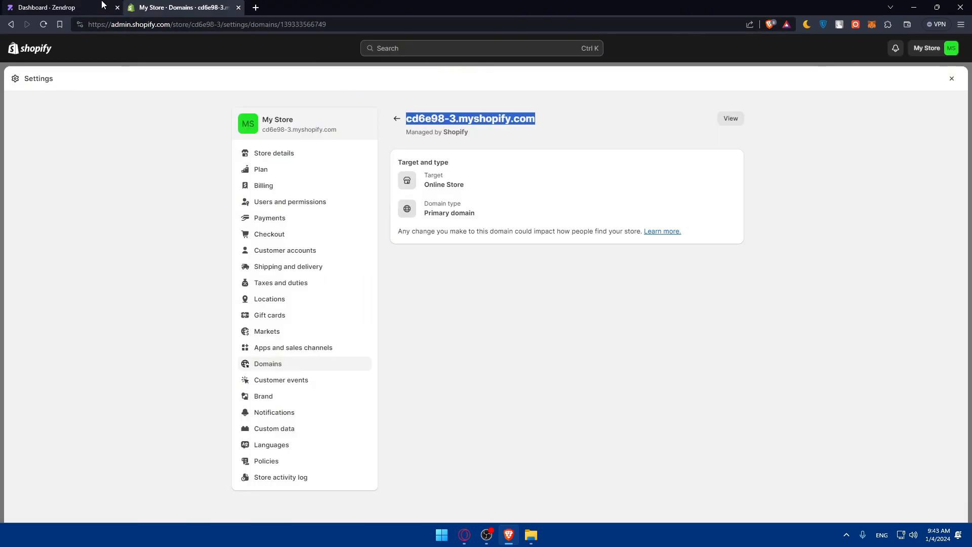
click(56, 7)
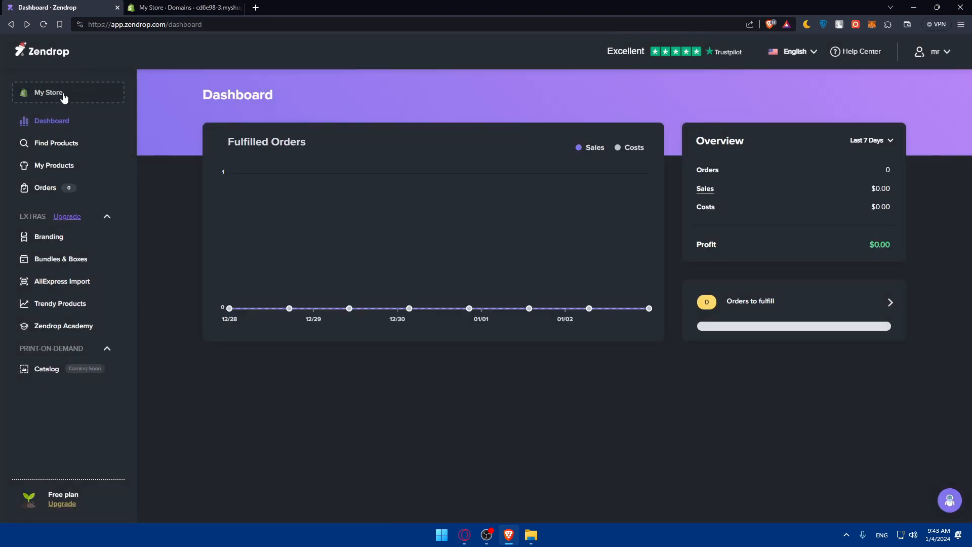
mouse_move(56, 143)
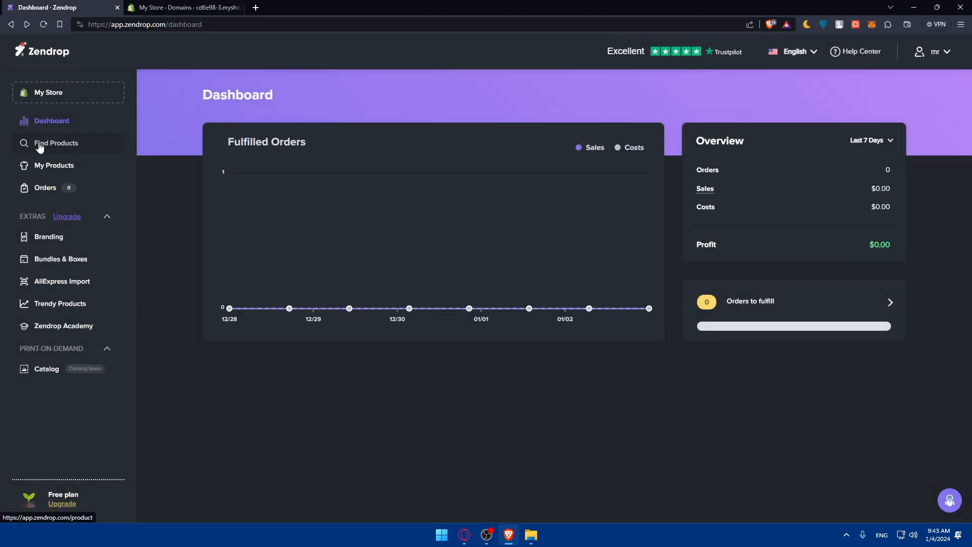
Check the connected store's Shopify home, then show Zendrop's Find Products New Arrivals catalogue.
click(183, 7)
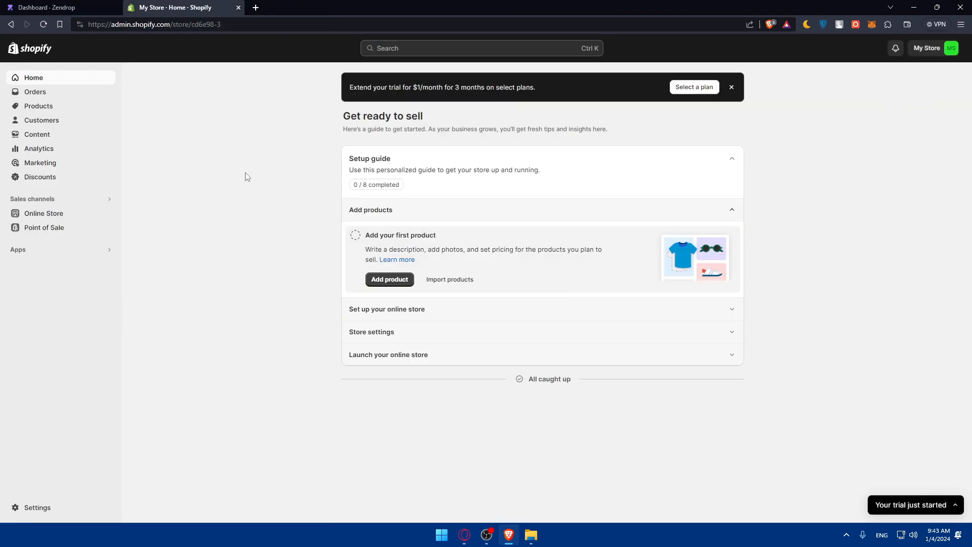
click(58, 7)
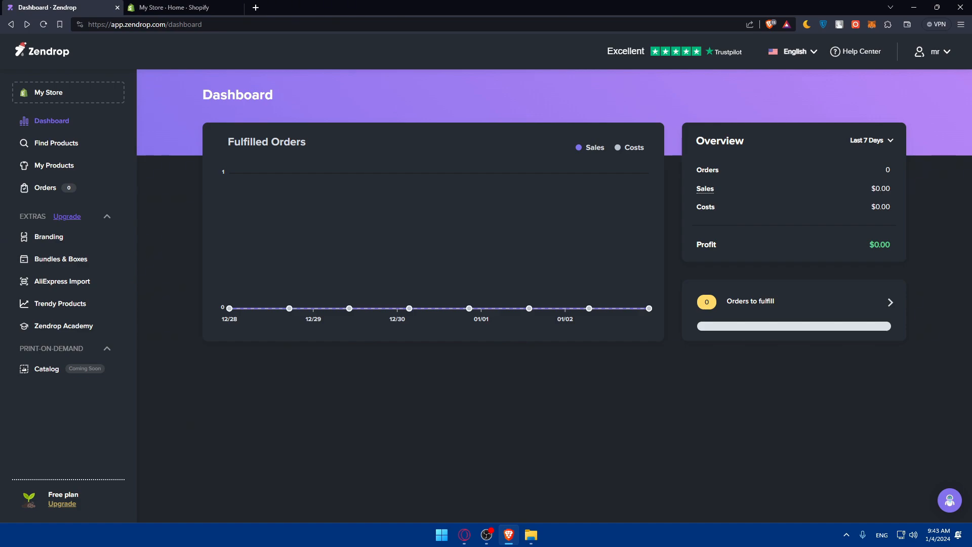
mouse_move(61, 281)
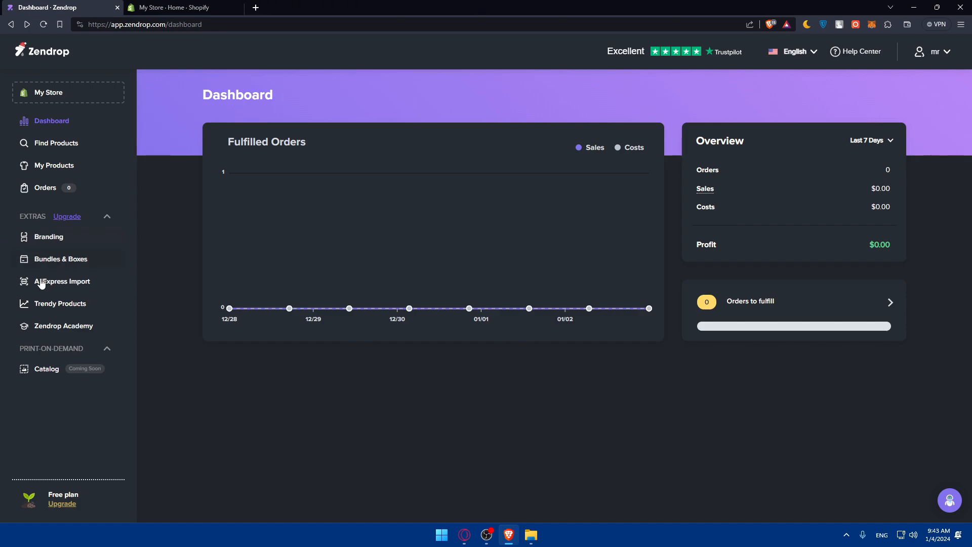
mouse_move(288, 308)
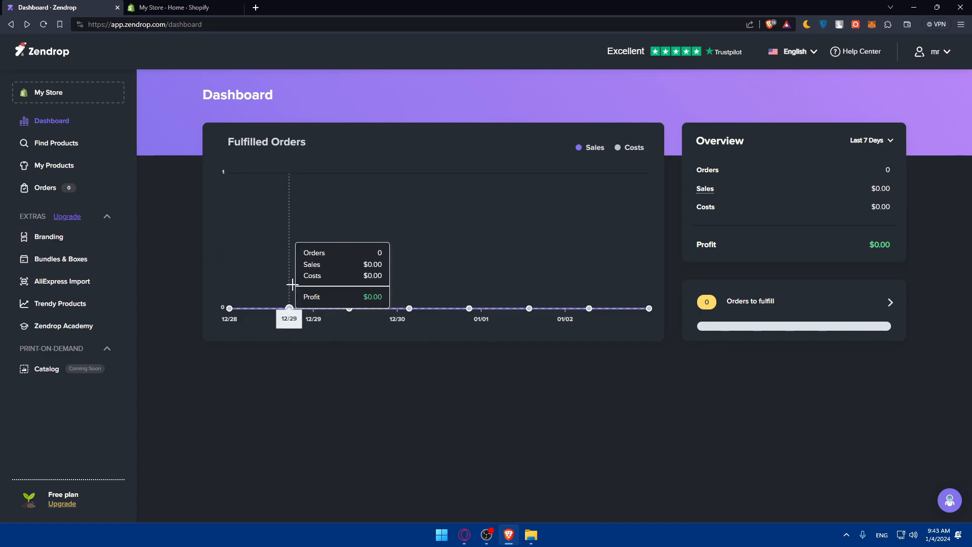
mouse_move(186, 311)
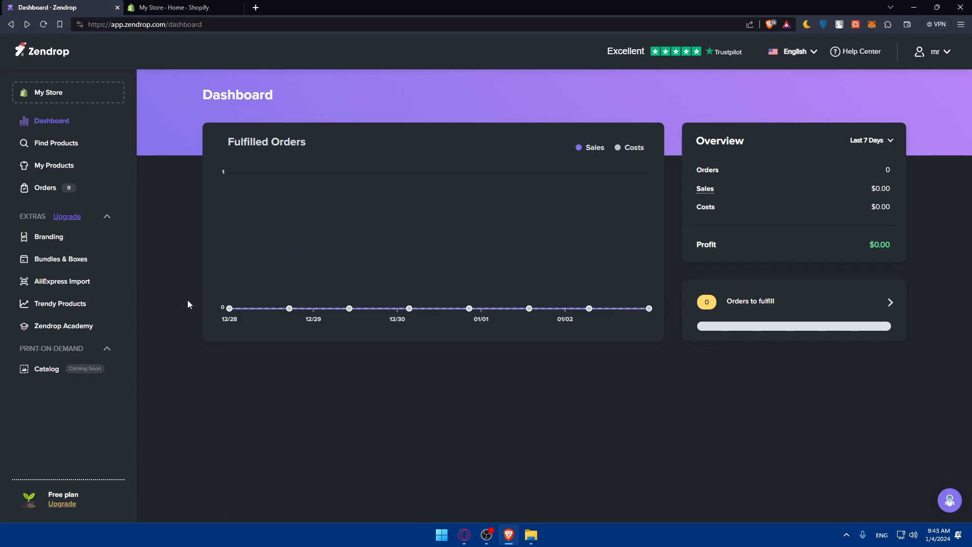
mouse_move(56, 143)
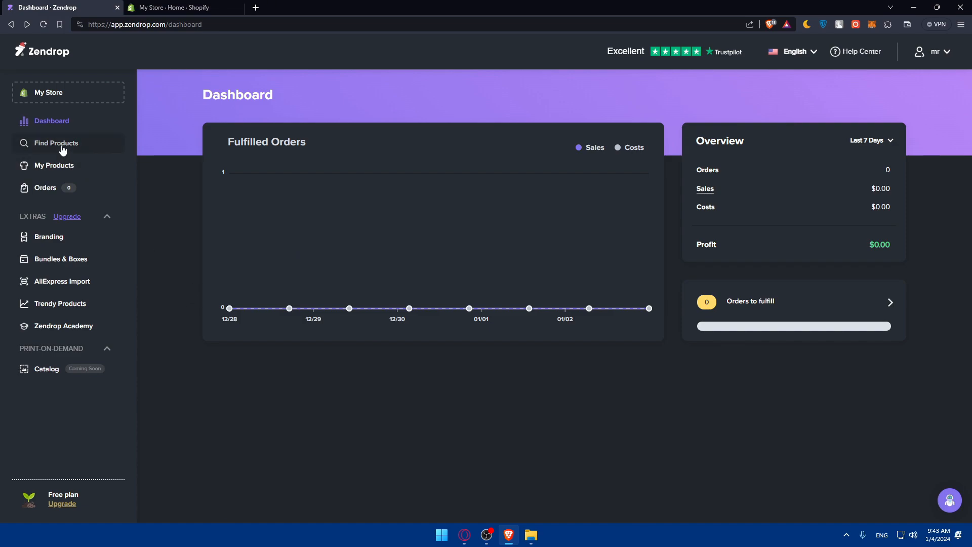
click(55, 143)
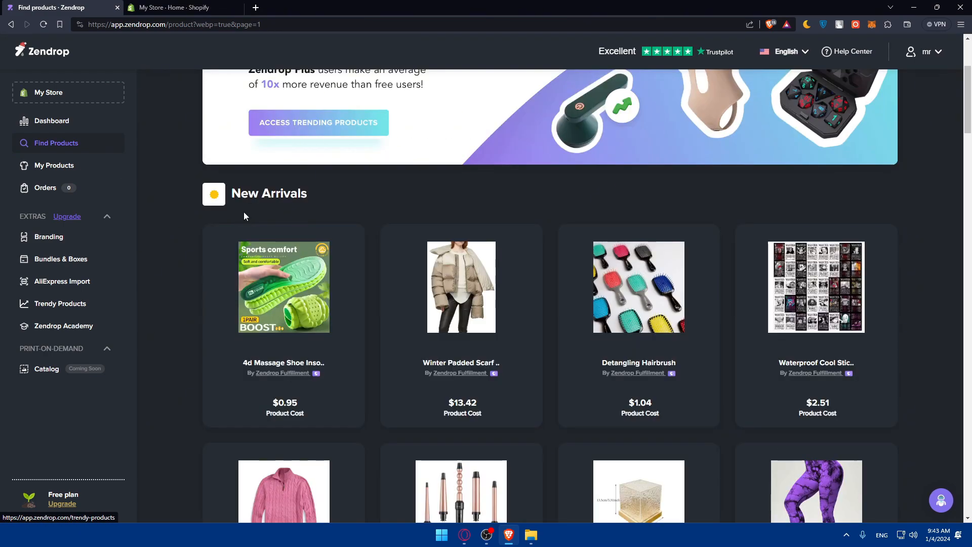
Add the Detangling Hairbrush to My Products and view it in the import list.
scroll(down, 3)
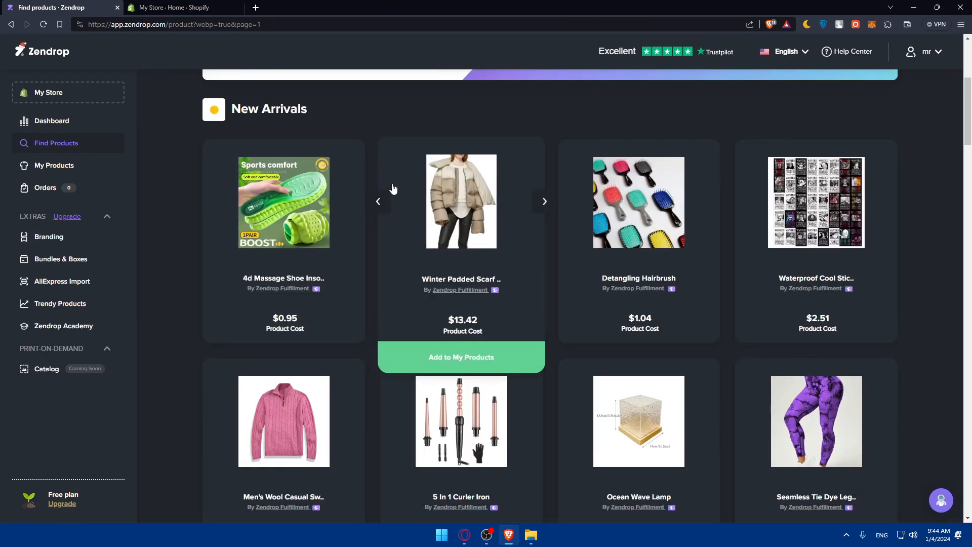
click(460, 201)
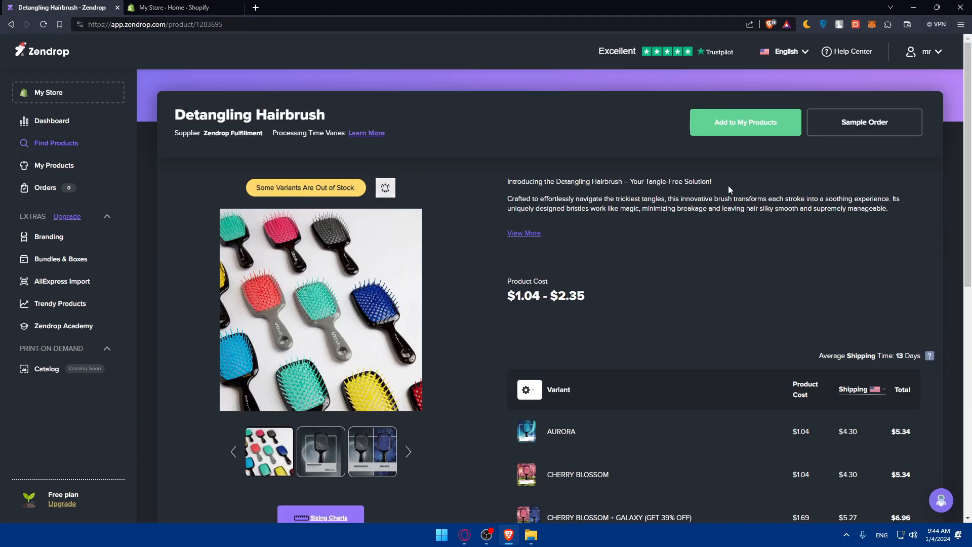
scroll(down, 3)
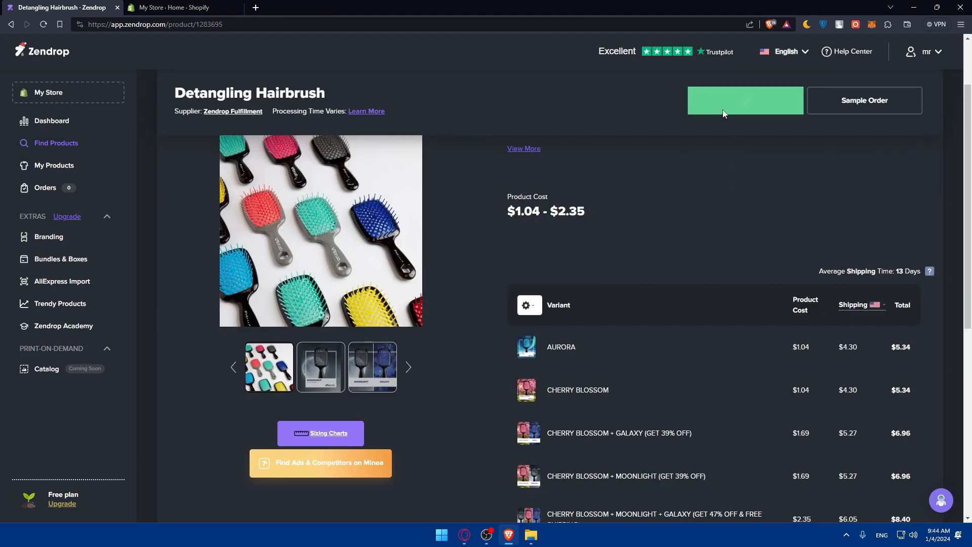
click(745, 100)
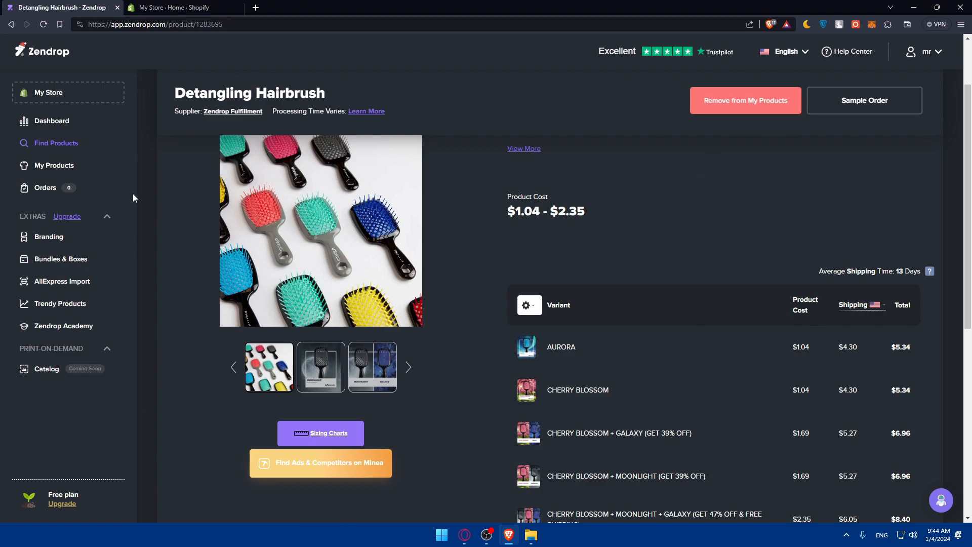
click(55, 165)
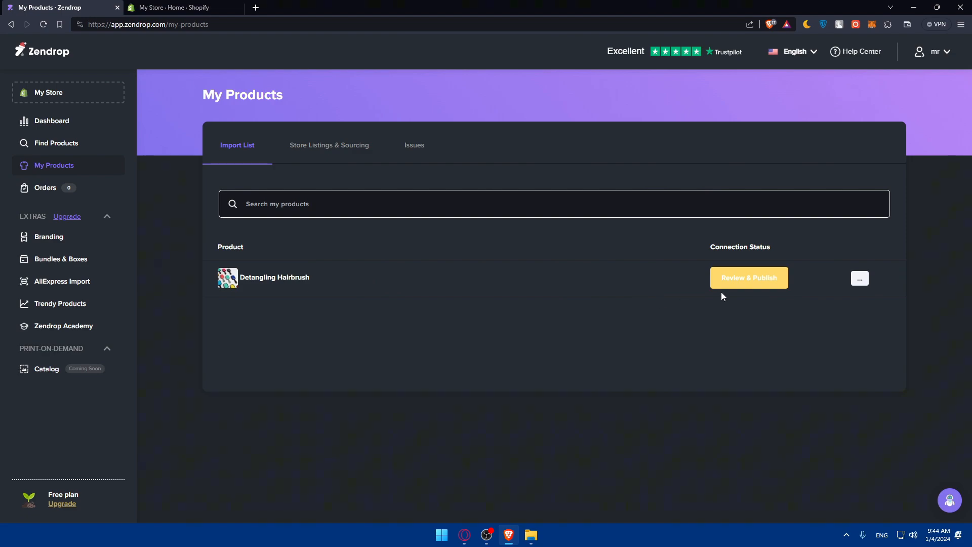
Review the hairbrush's Description and Images in Review & Publish, then publish it to My Store.
click(748, 278)
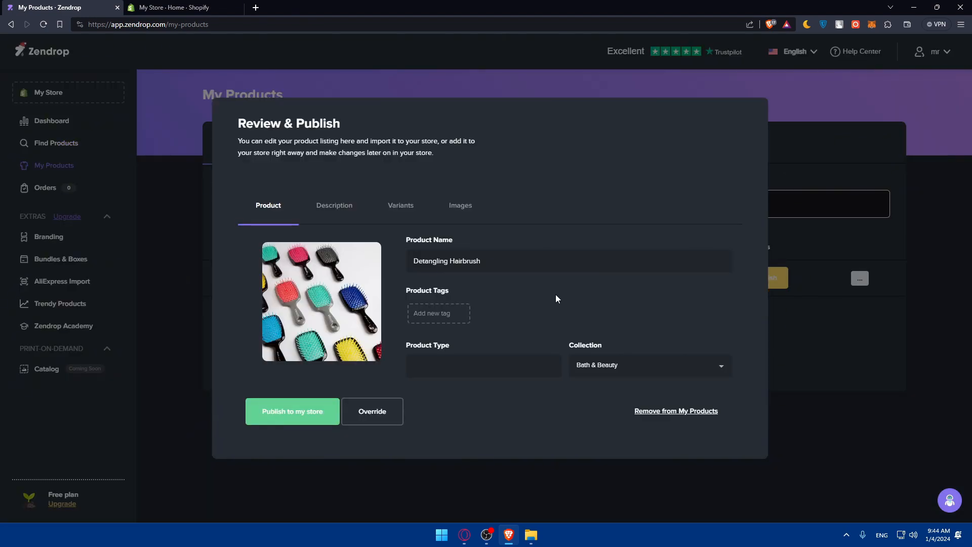
mouse_move(390, 274)
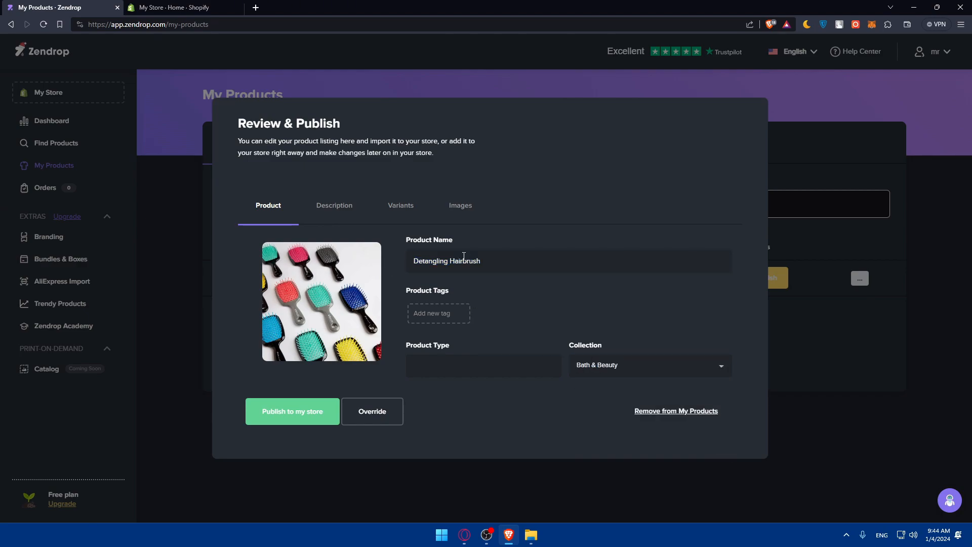
click(333, 206)
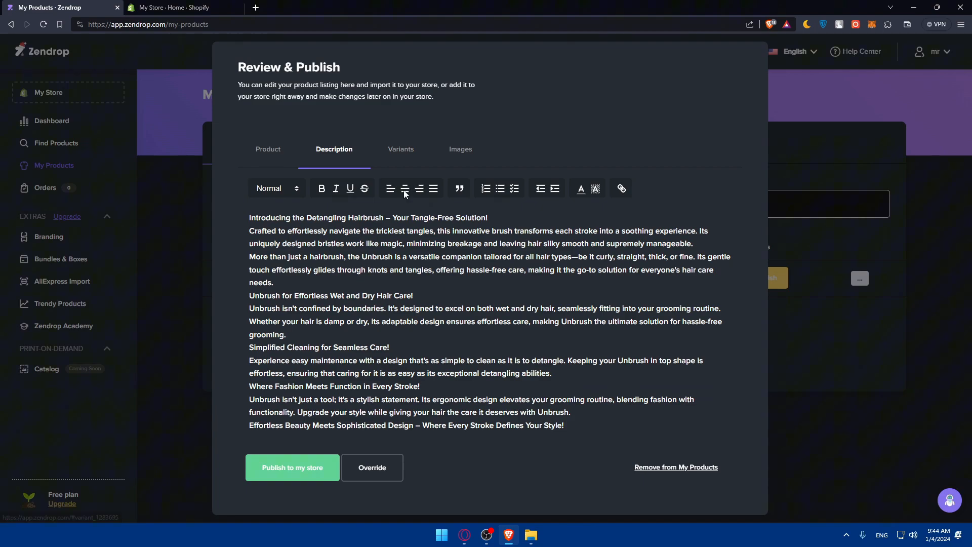
click(460, 149)
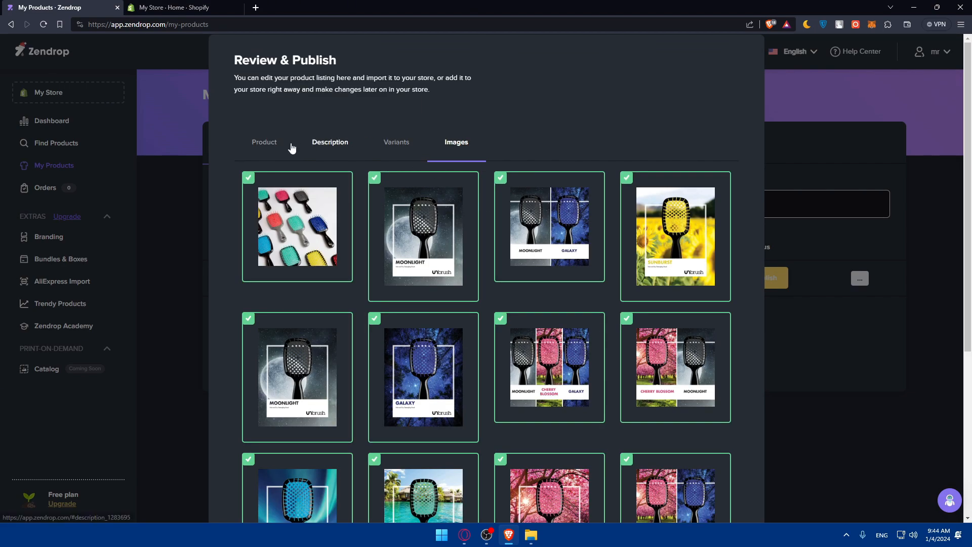
click(265, 142)
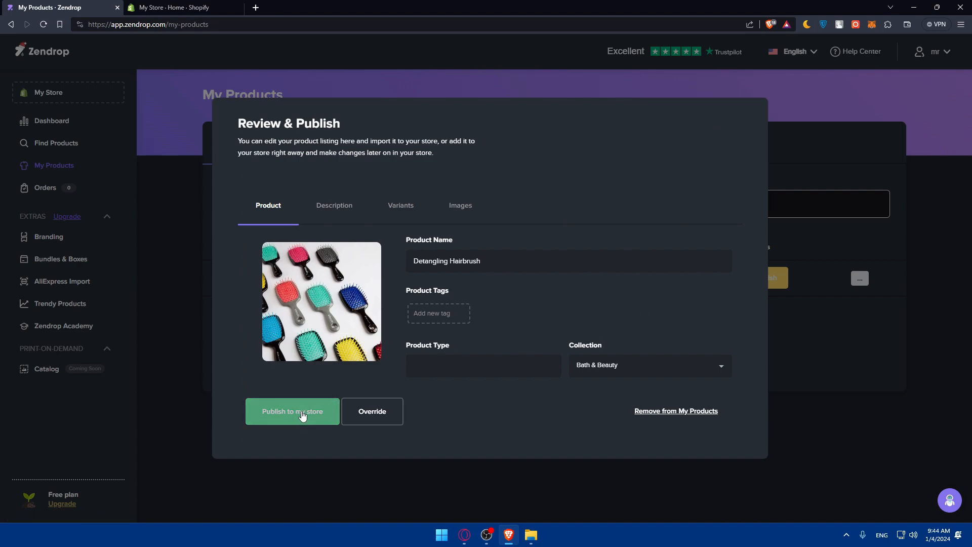
click(292, 411)
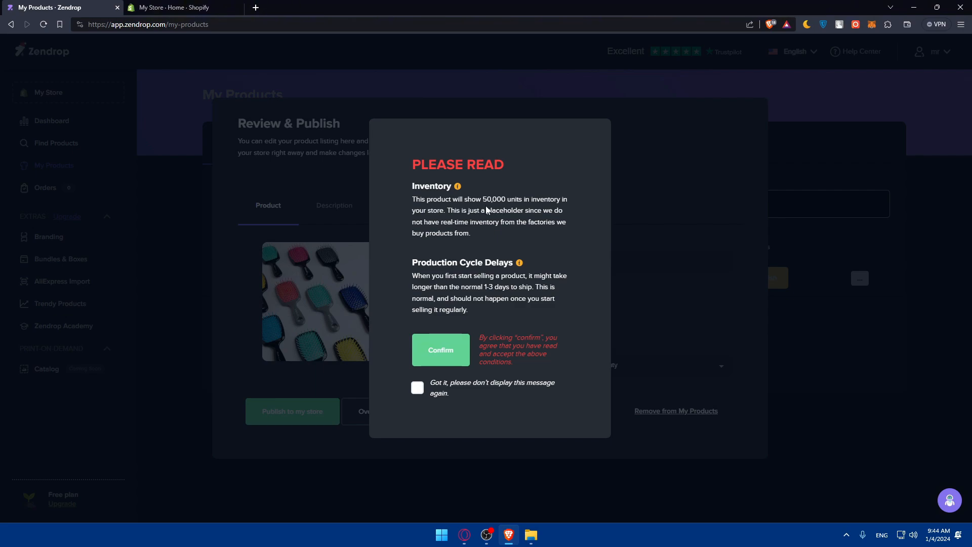
mouse_move(465, 222)
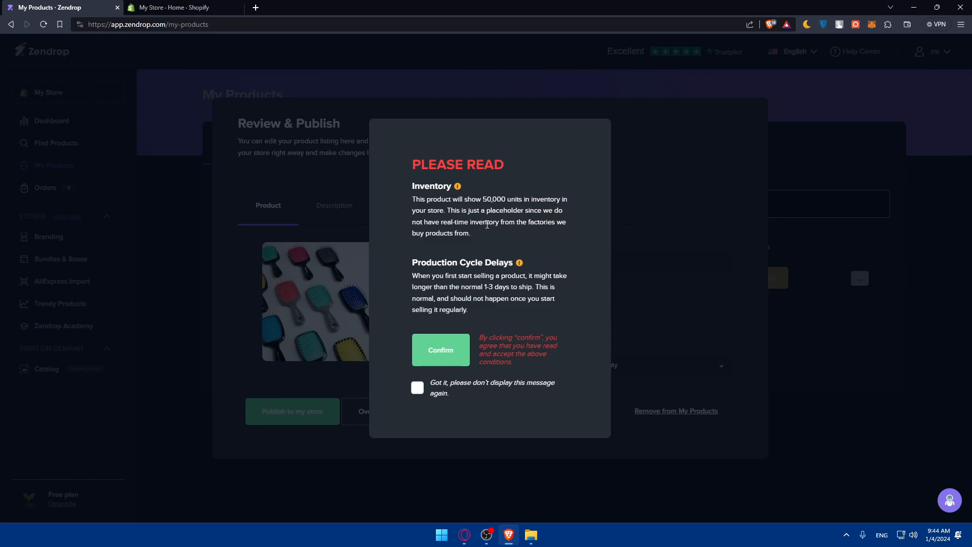
mouse_move(455, 261)
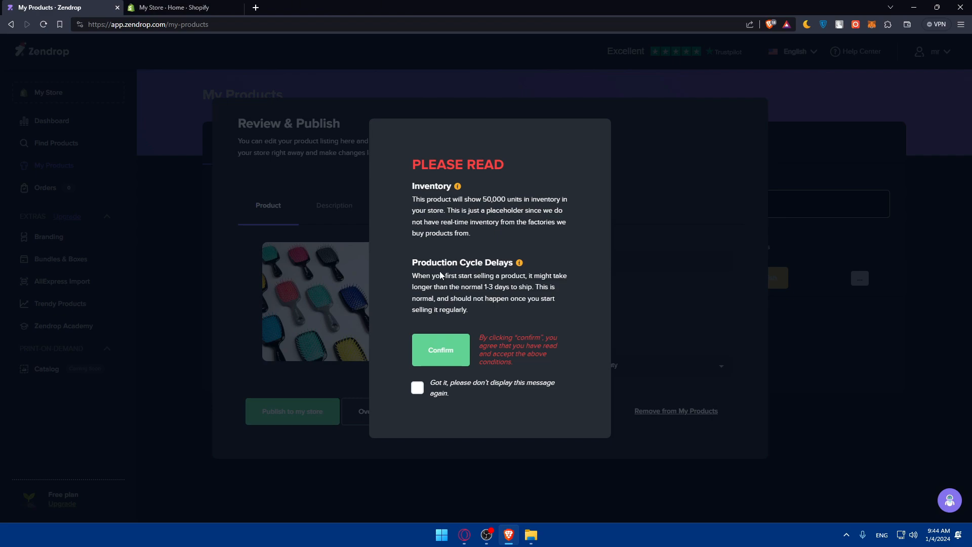
mouse_move(480, 272)
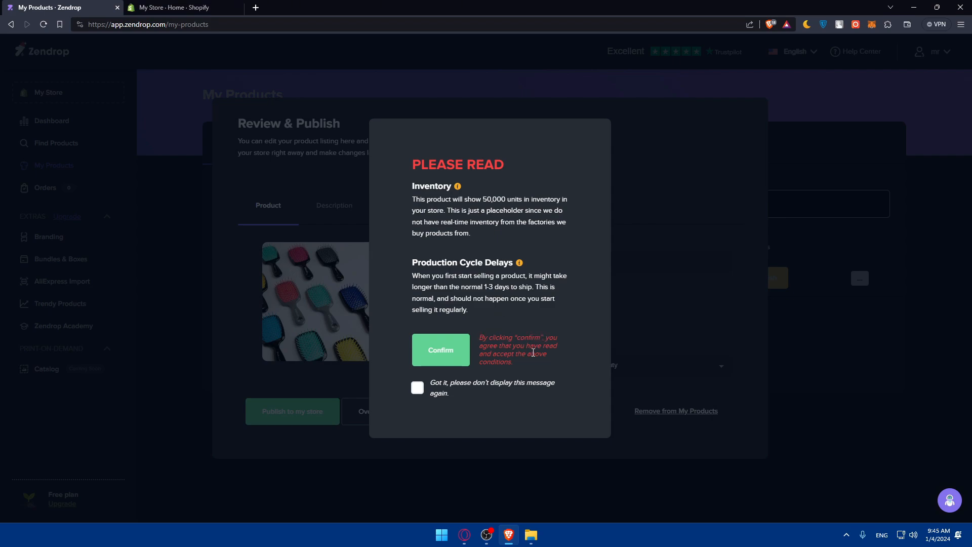
mouse_move(496, 346)
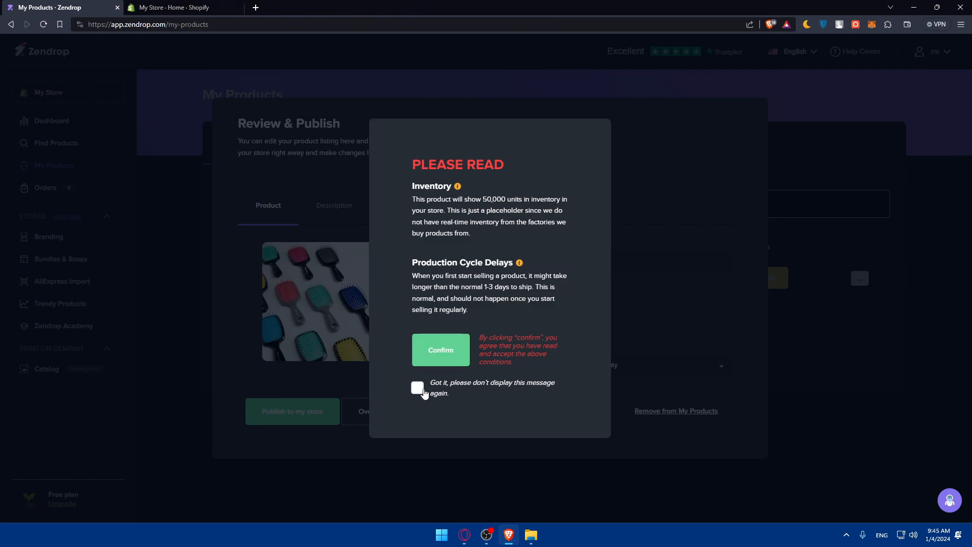
mouse_move(432, 389)
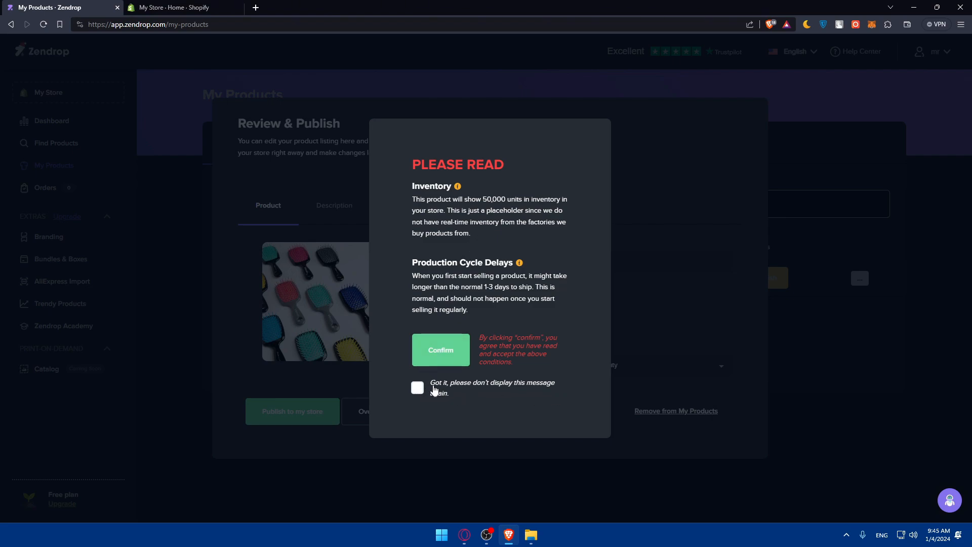
Confirm the PLEASE READ inventory notice with 'don't display this message again' ticked.
click(418, 387)
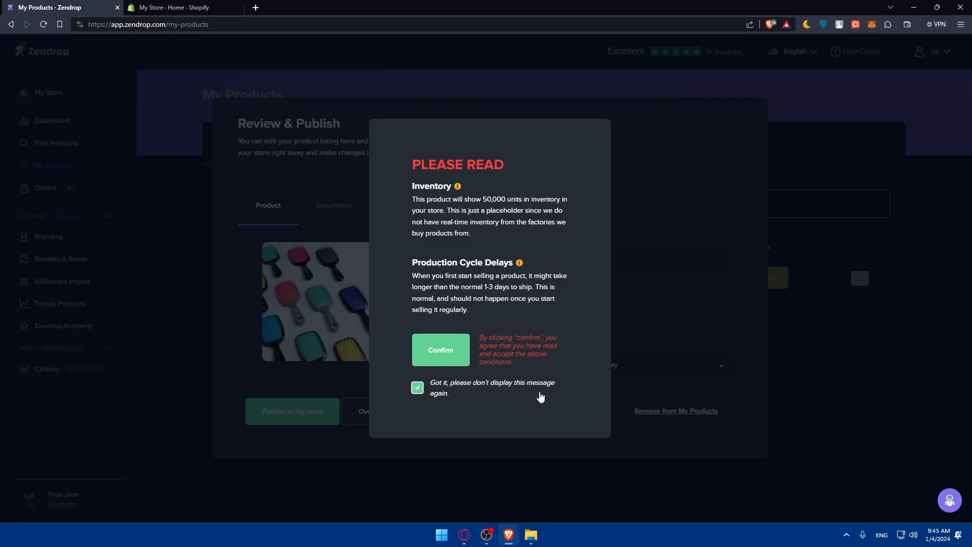
click(441, 350)
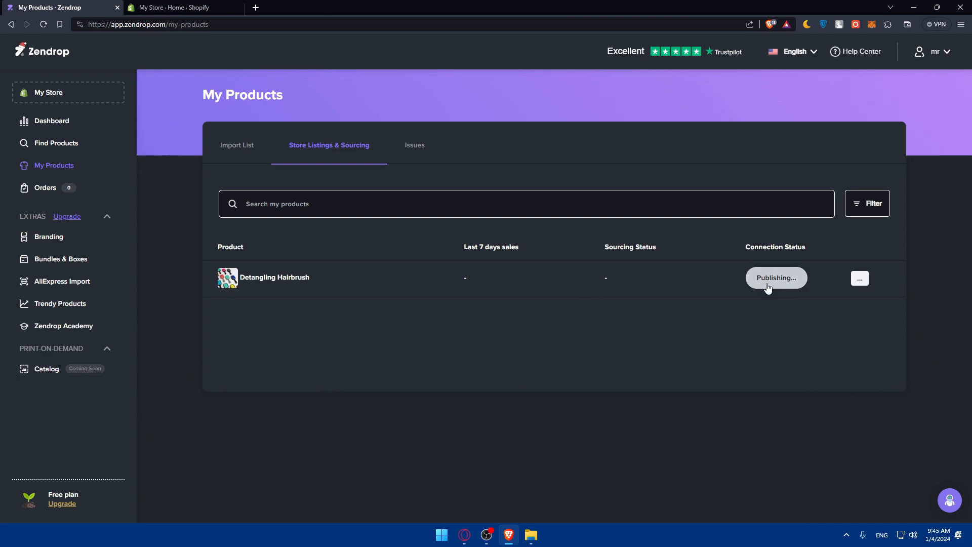
mouse_move(760, 286)
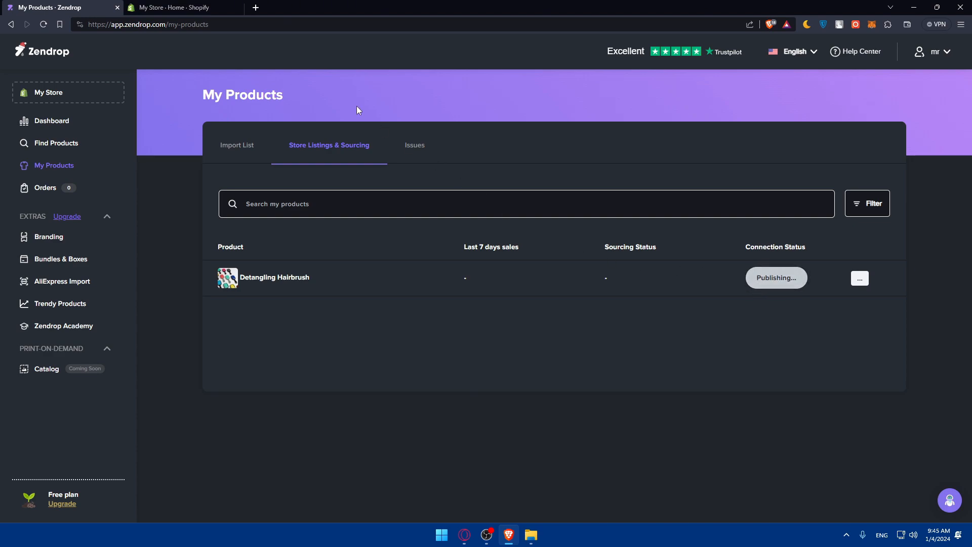
mouse_move(77, 172)
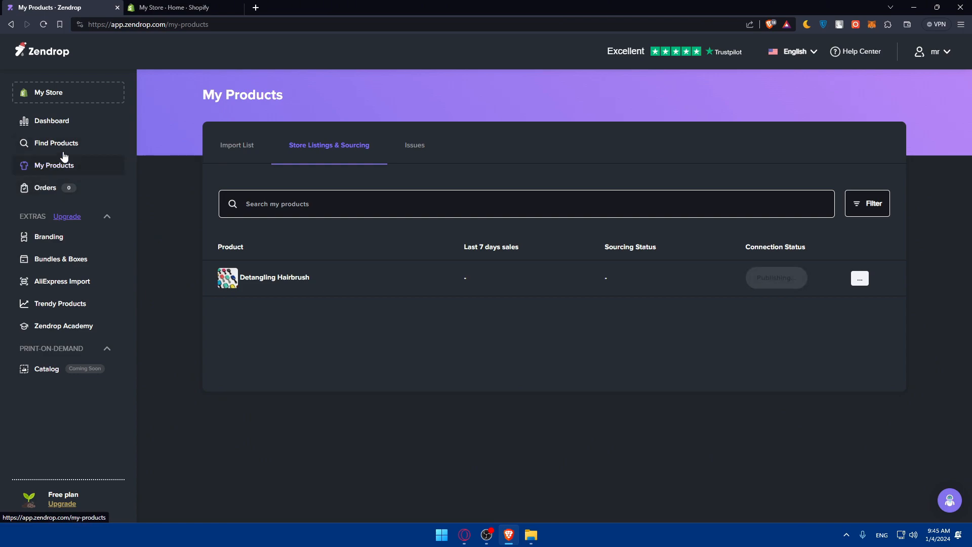
click(51, 121)
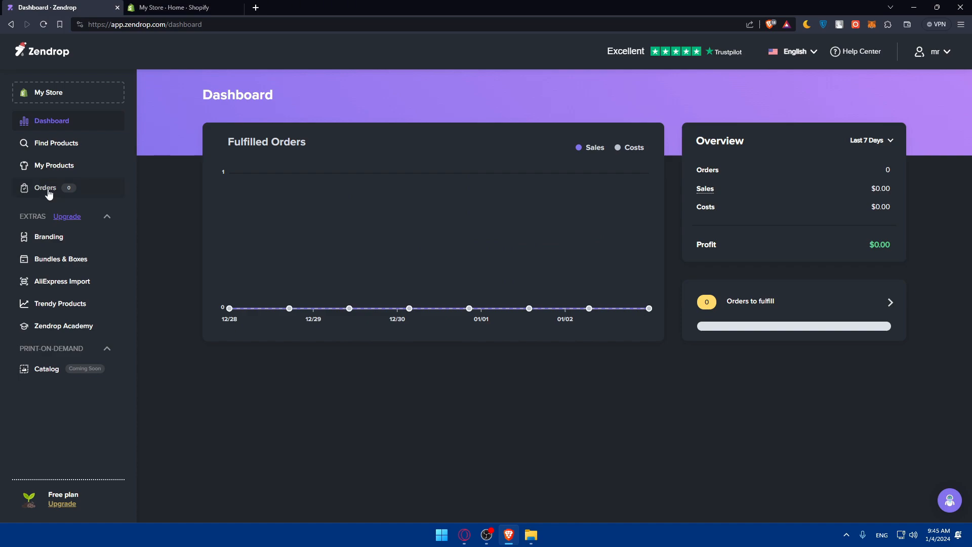
click(44, 188)
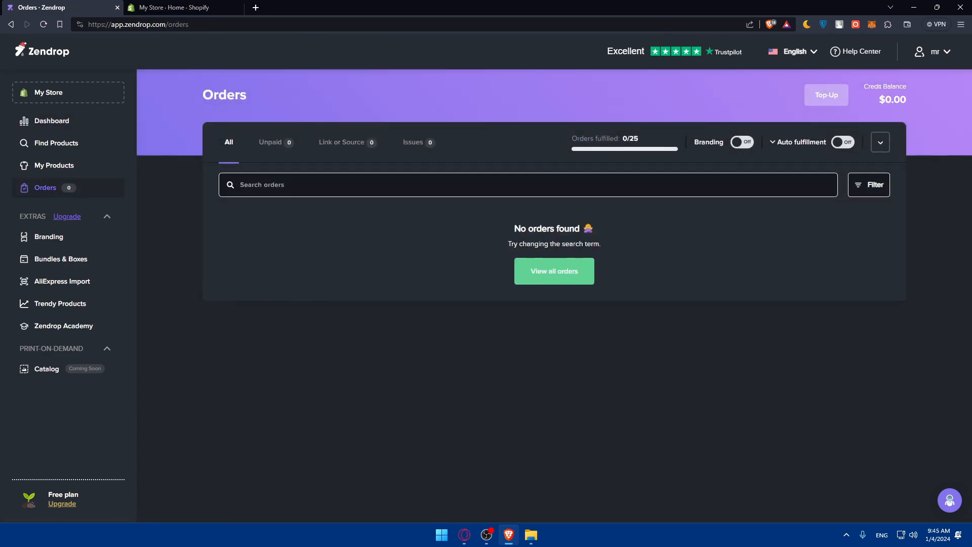
mouse_move(191, 124)
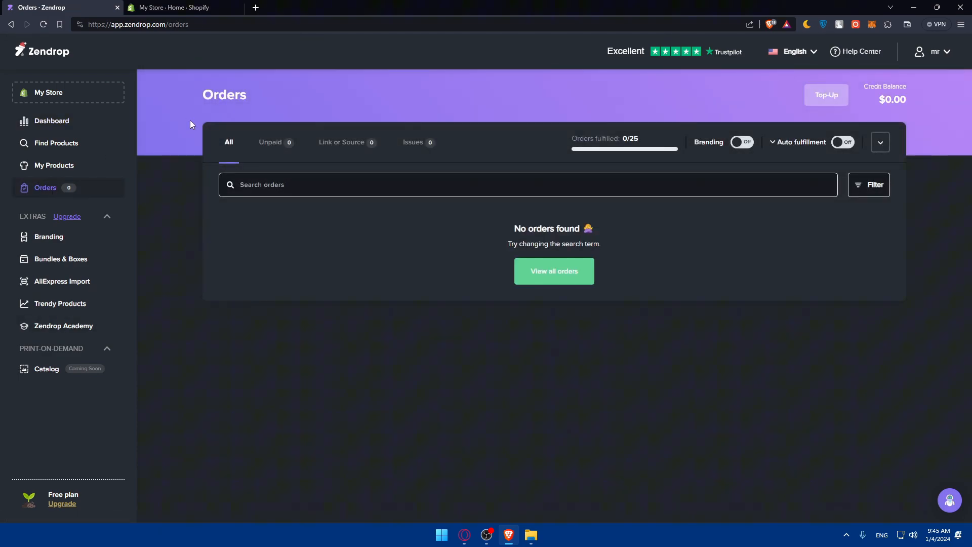
click(53, 165)
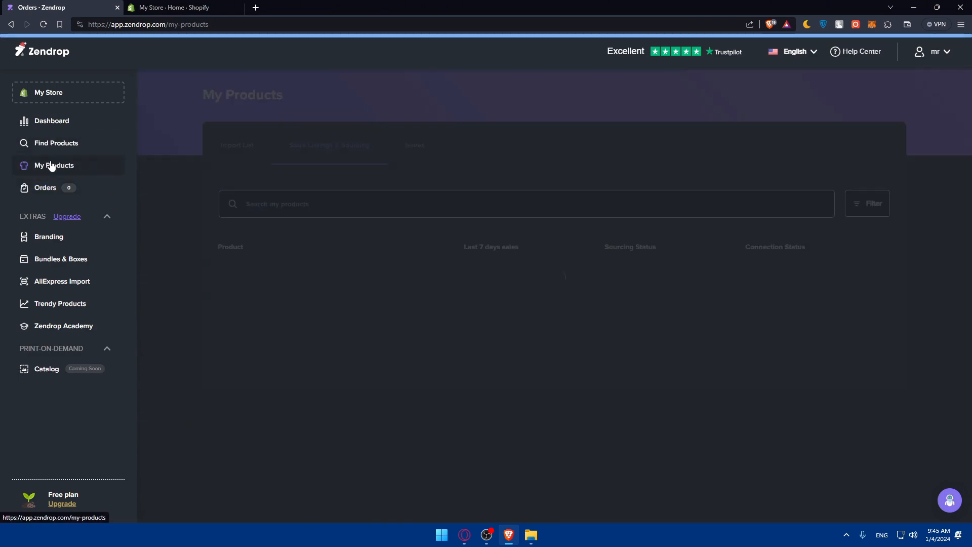
click(55, 165)
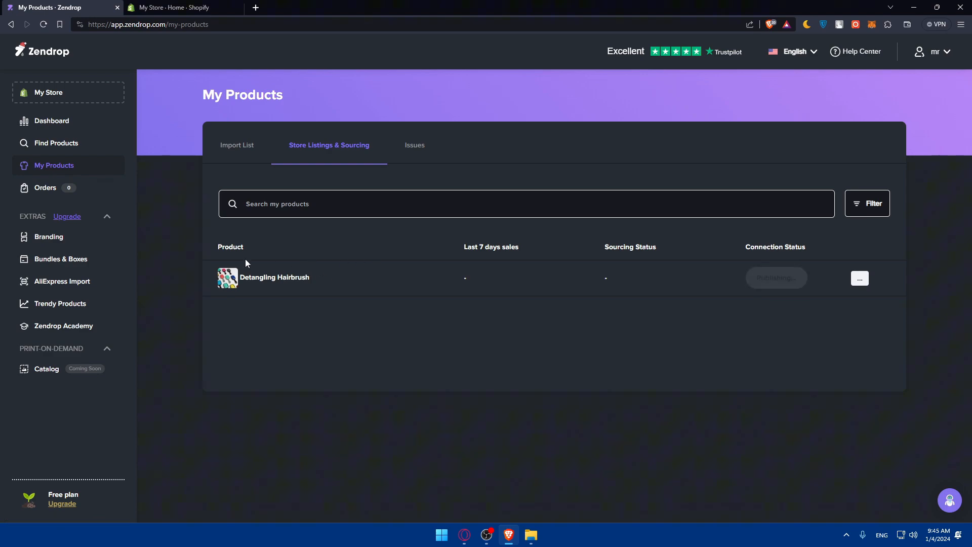
click(776, 278)
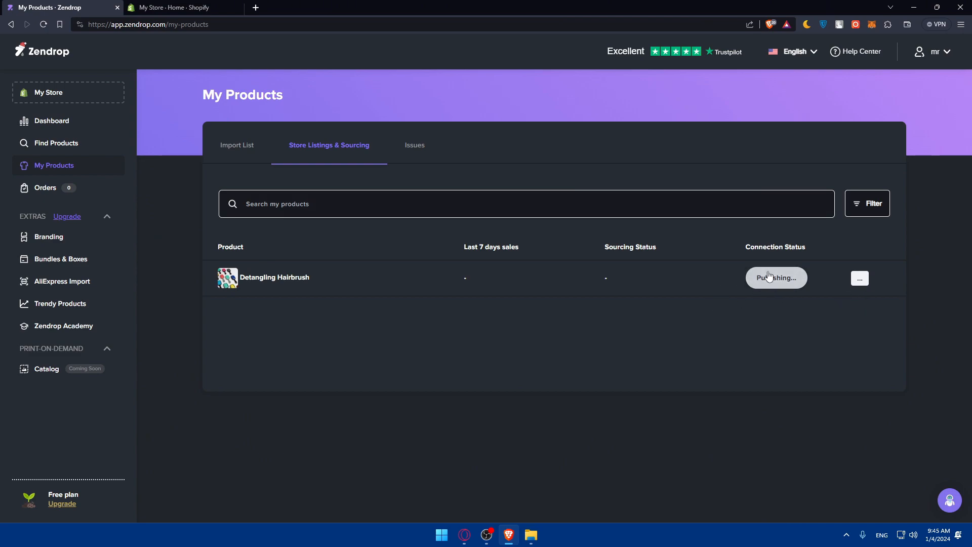
click(180, 7)
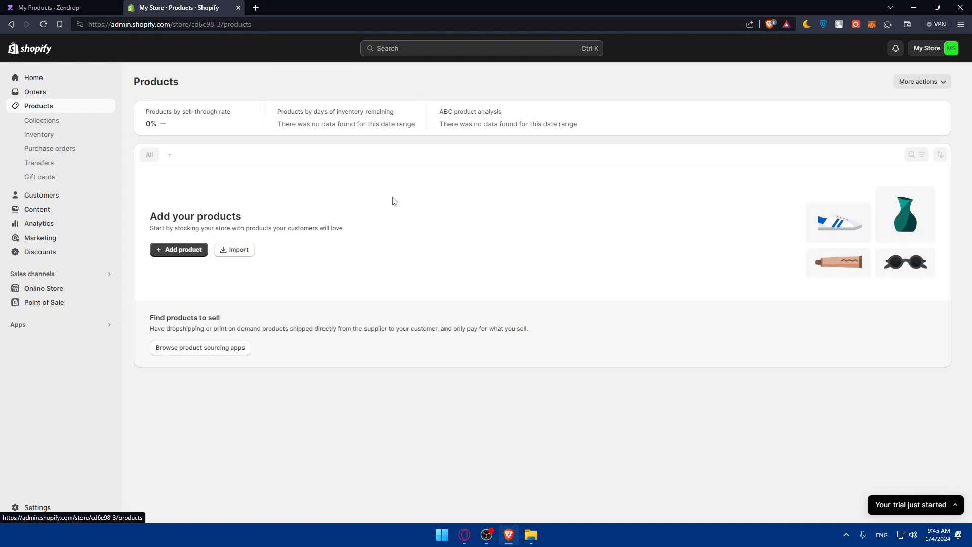
click(50, 7)
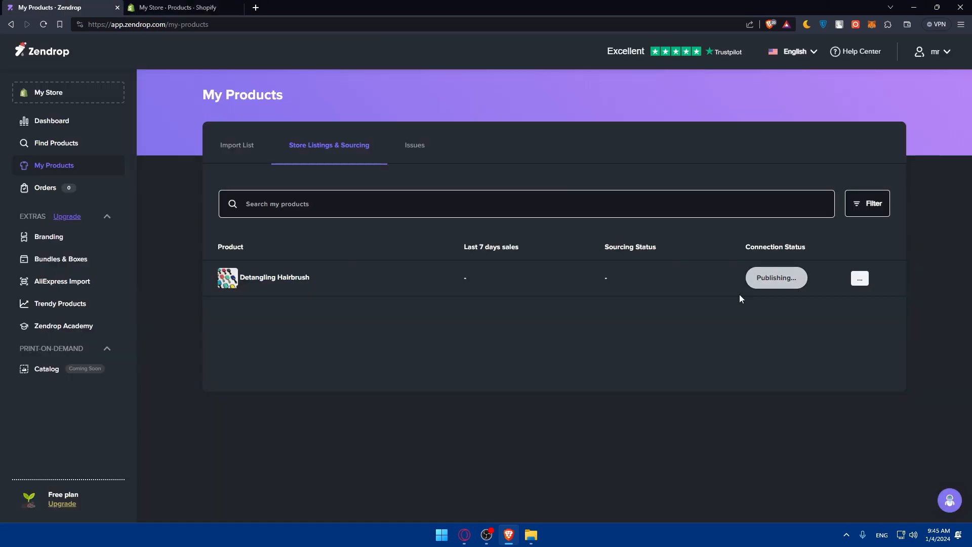
mouse_move(774, 338)
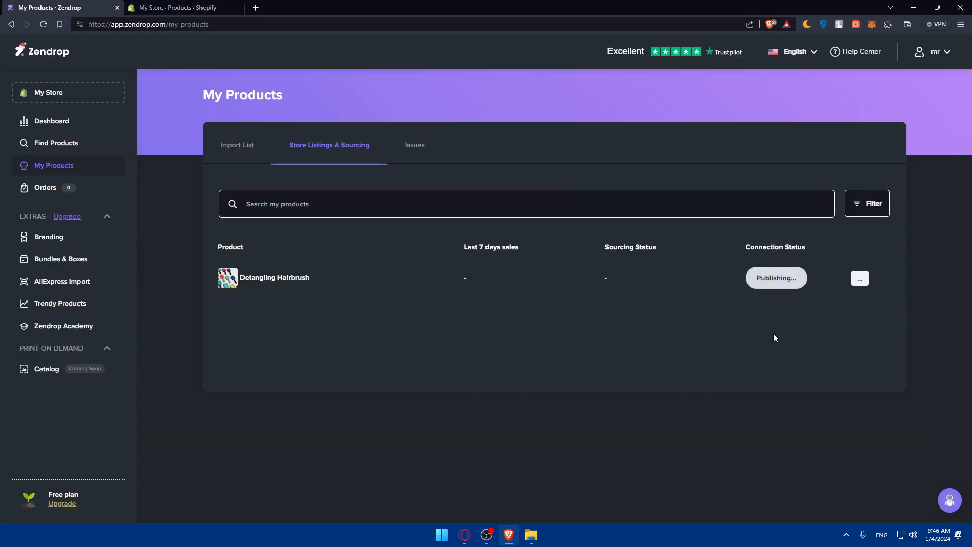
Close the Zendrop and Shopify tabs, leaving a single blank New Tab.
click(184, 7)
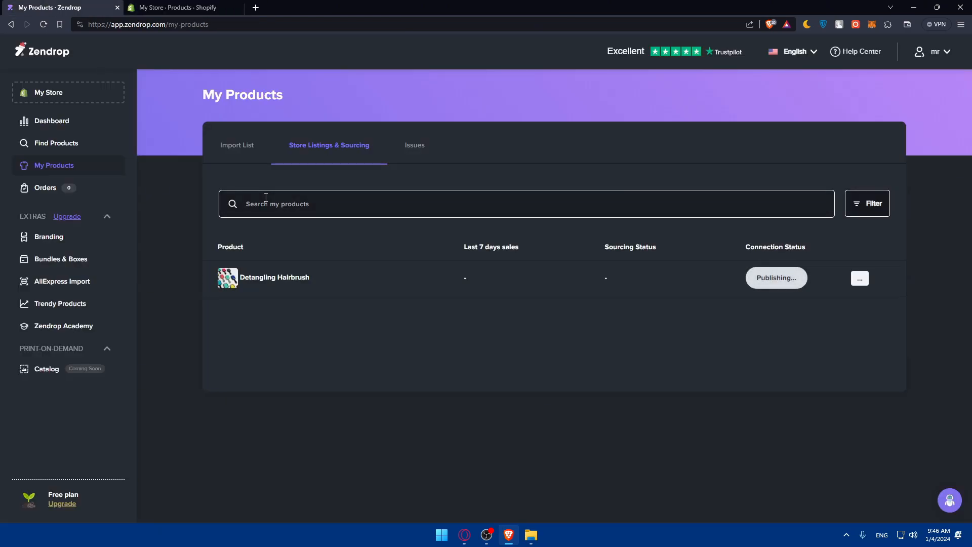
click(256, 7)
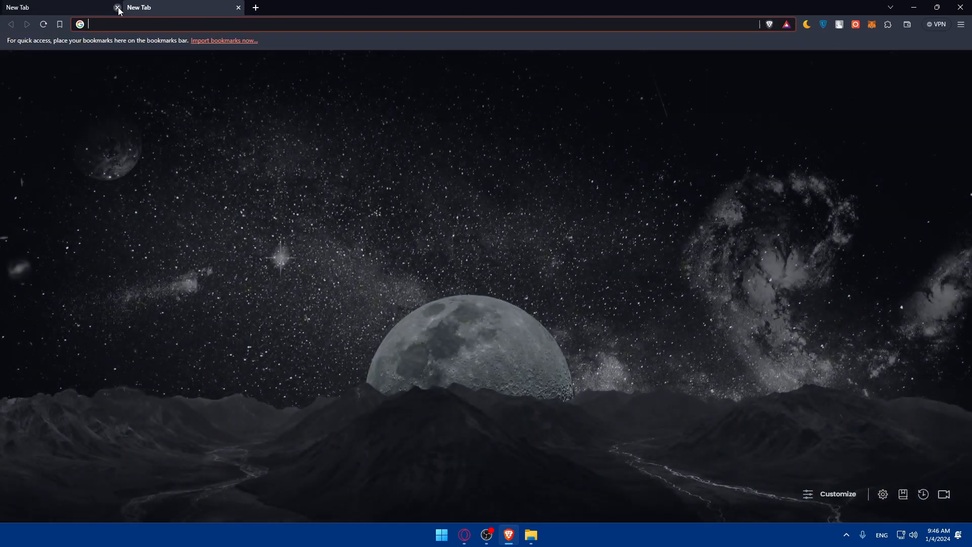
click(118, 8)
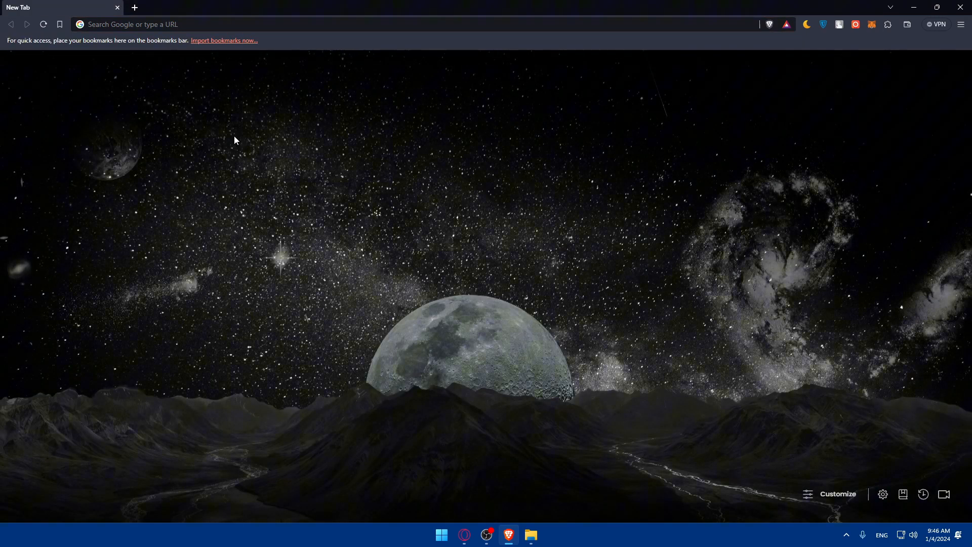